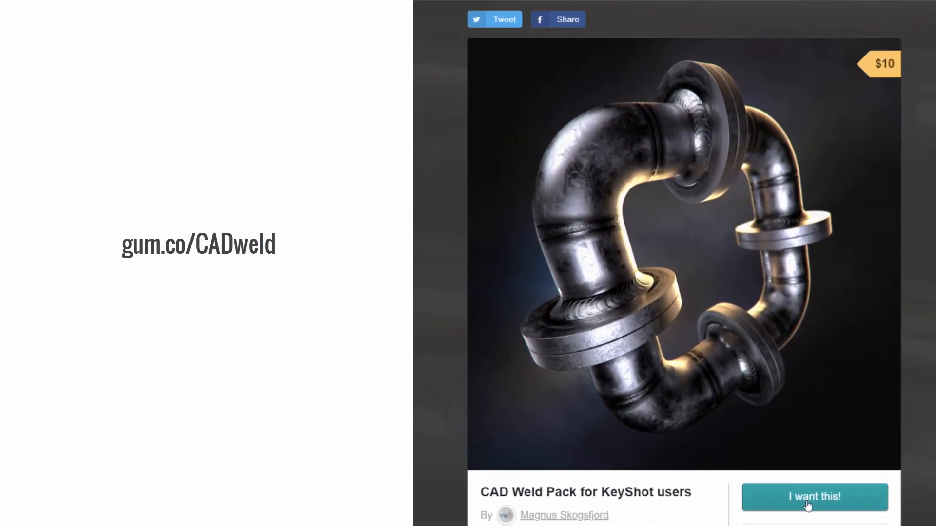
# Check out the CAD Weld Pack in Gumroad and enter discount code 'weldme'
pyautogui.click(813, 497)
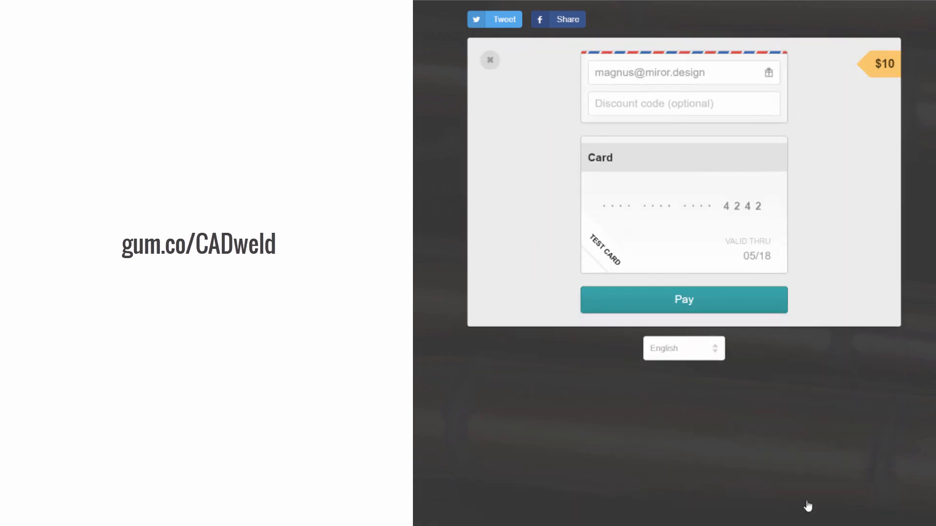
pyautogui.click(683, 103)
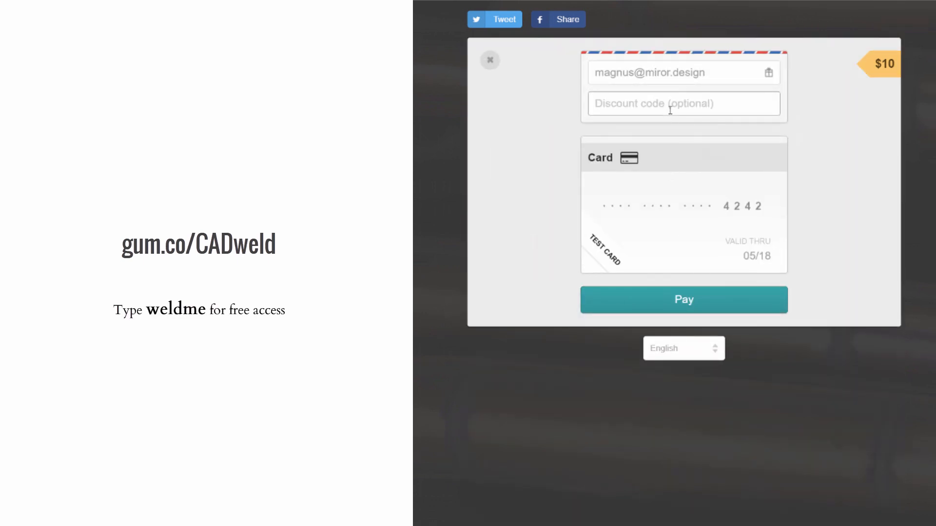
pyautogui.write('weldm')
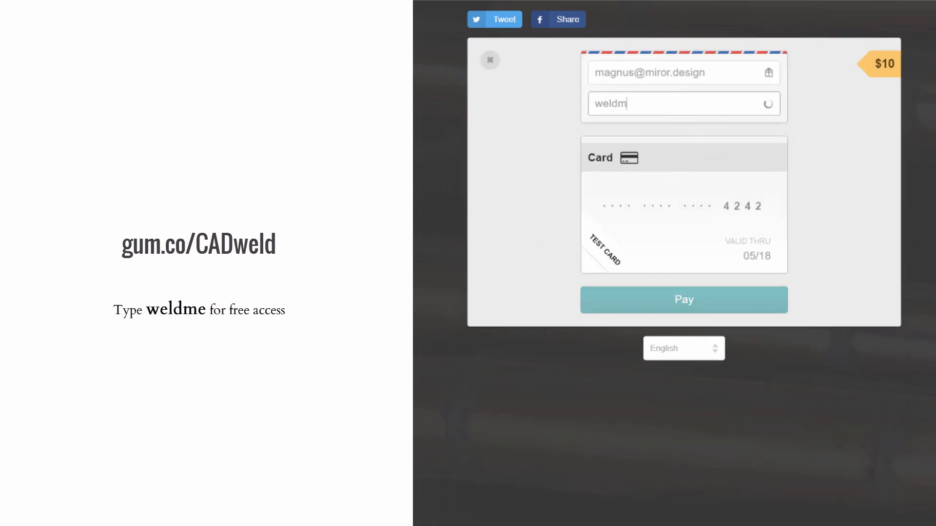
pyautogui.write('e')
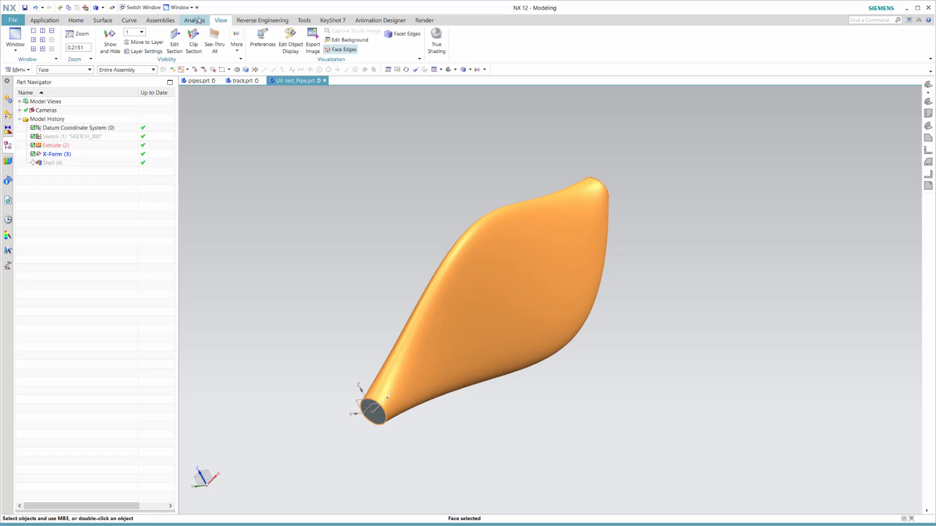
# Show the pipe surface's control poles, then display the undeformed cylinder before X-Form (3)
pyautogui.click(194, 20)
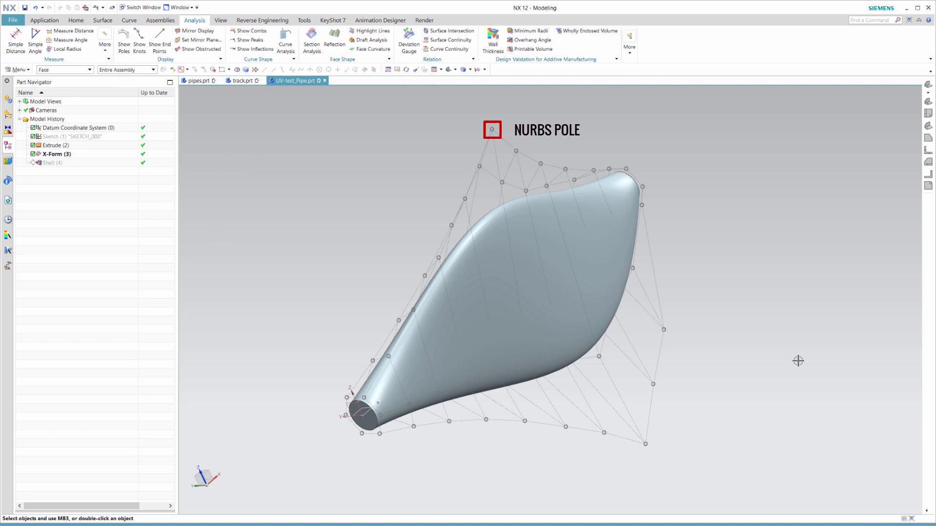
pyautogui.moveTo(60, 155)
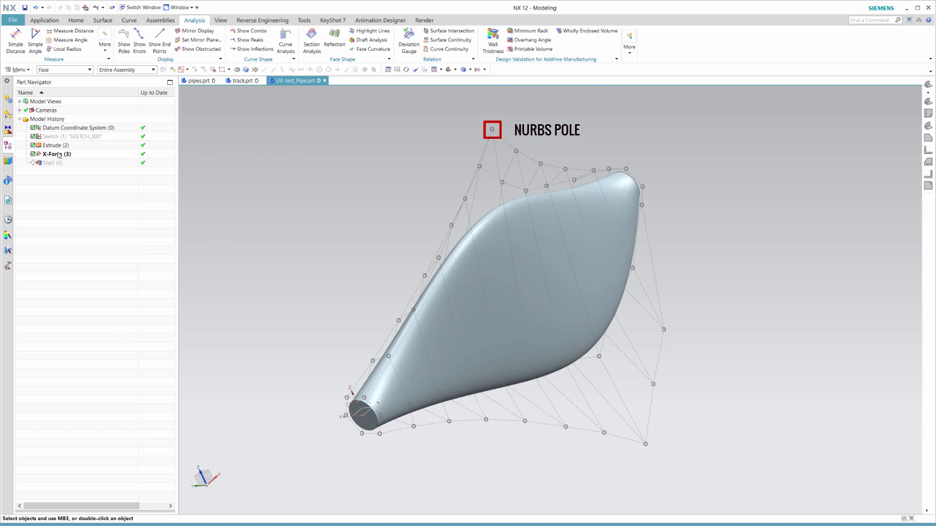
pyautogui.click(55, 154)
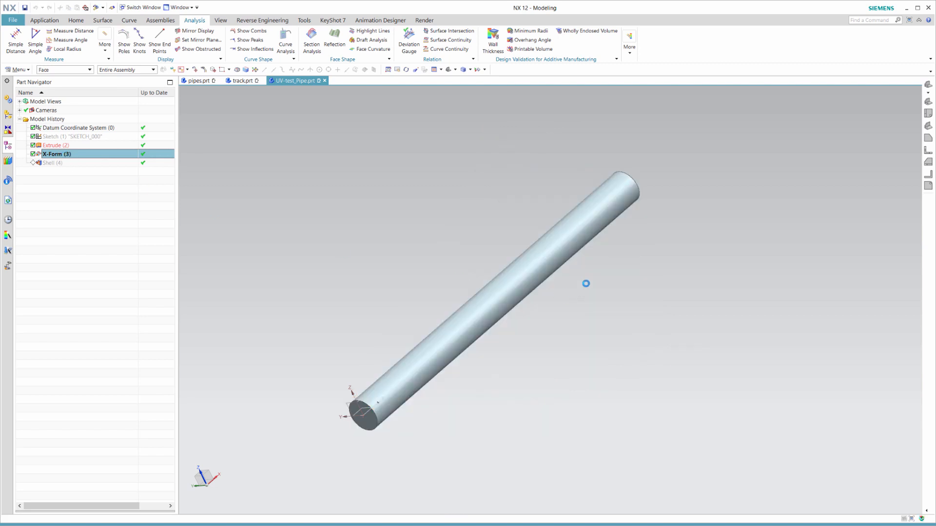
pyautogui.doubleClick(56, 154)
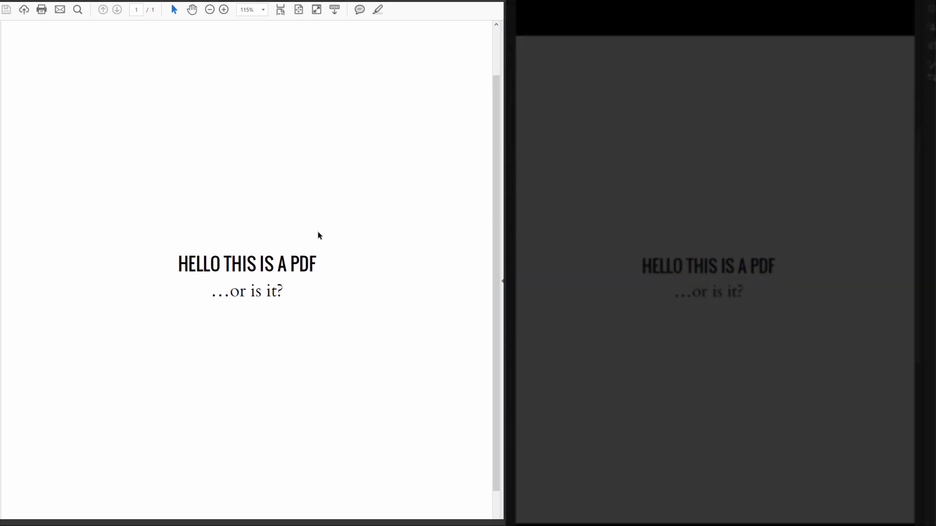
pyautogui.moveTo(299, 279)
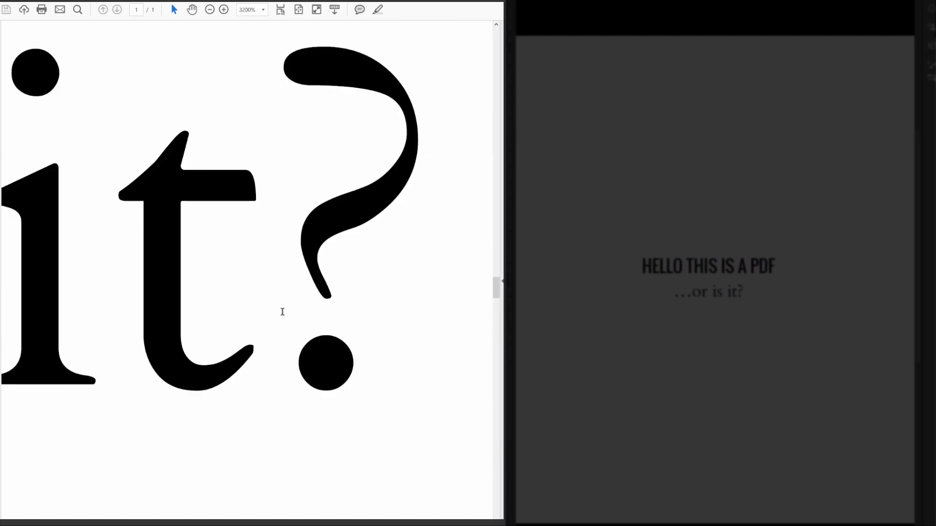
# Bring up the second application showing the same PDF page for comparison
pyautogui.click(224, 10)
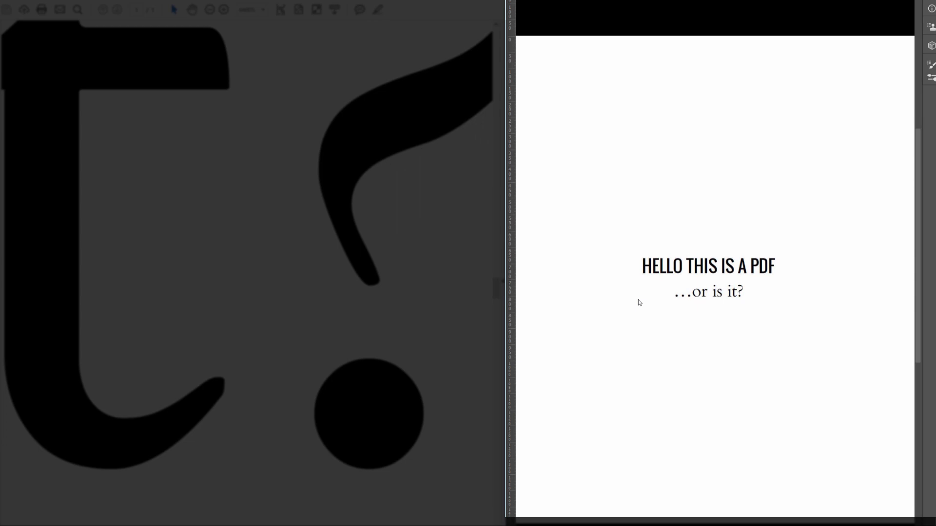
pyautogui.moveTo(742, 311)
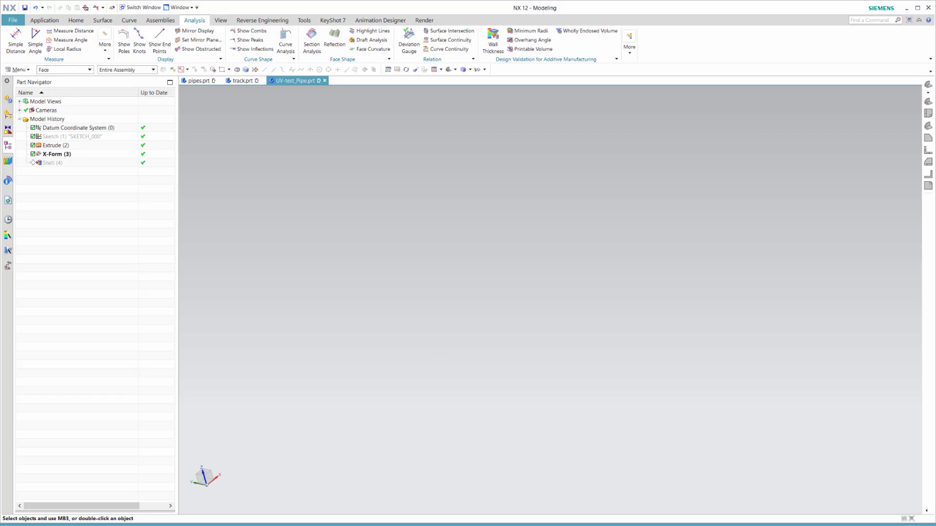
pyautogui.moveTo(237, 83)
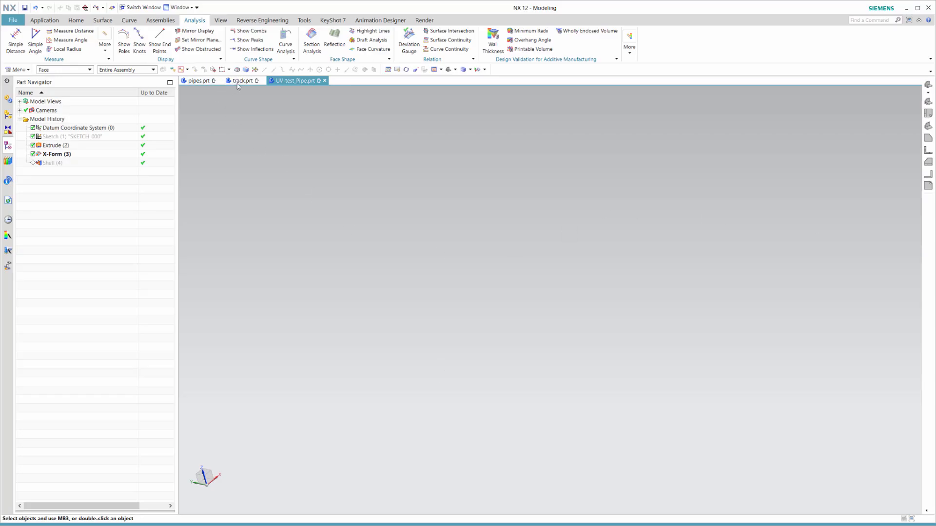
# Switch to track.prt, select Studio Surface (15) and show its control poles
pyautogui.click(241, 80)
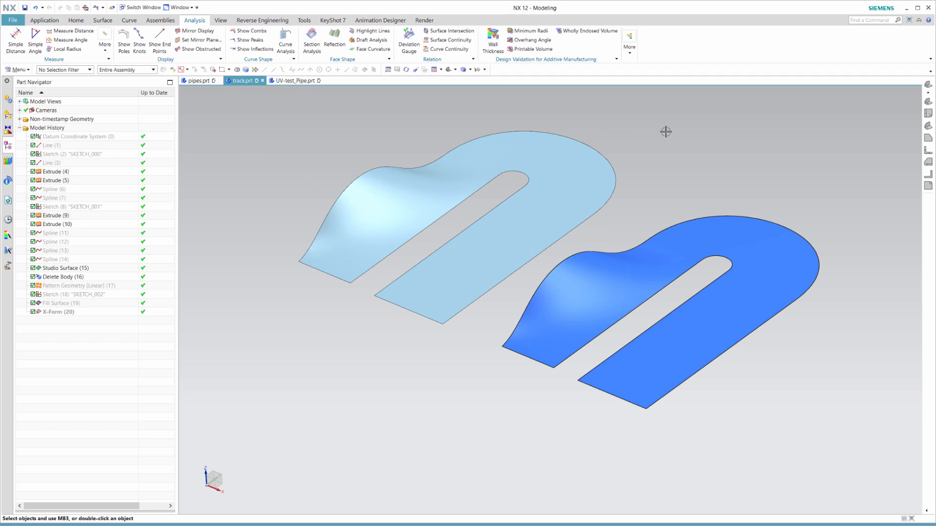
pyautogui.moveTo(778, 178)
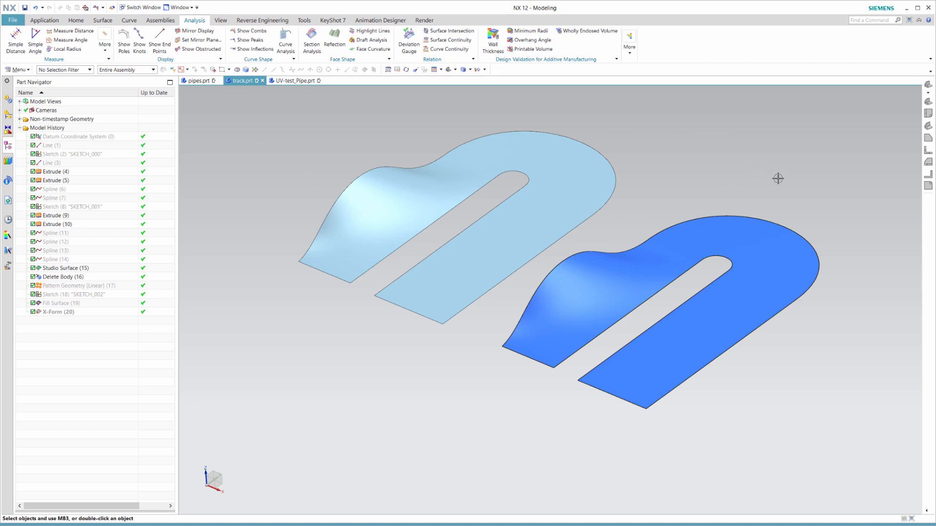
pyautogui.click(65, 268)
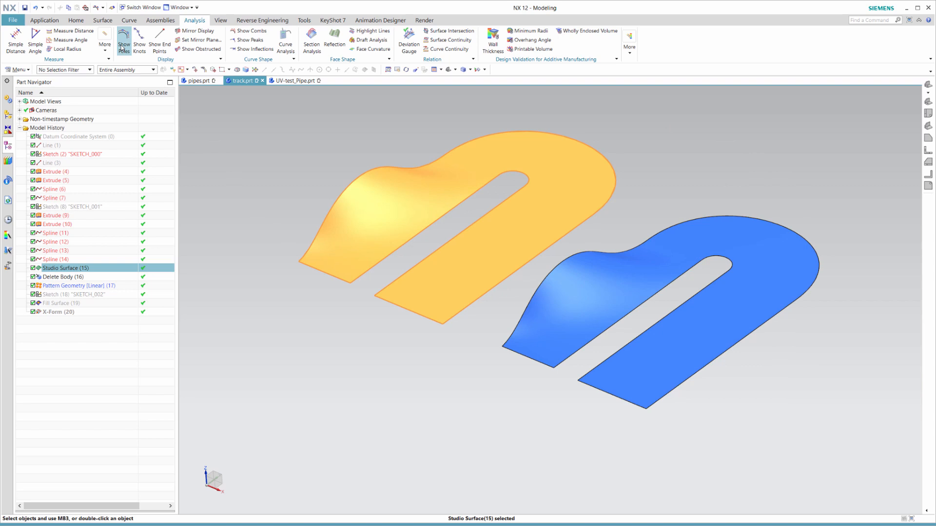
pyautogui.click(124, 41)
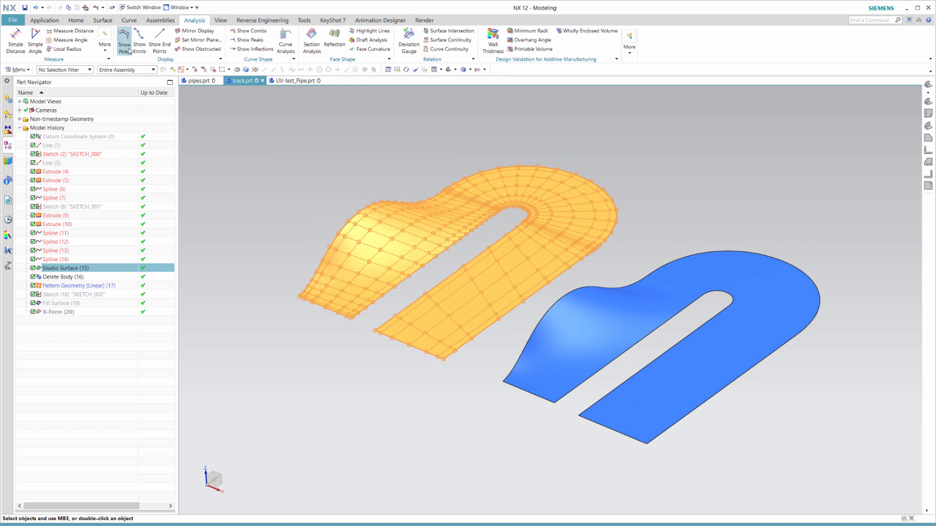
# Turn on Facet Edges and zoom in on the track surfaces' tessellation
pyautogui.click(221, 19)
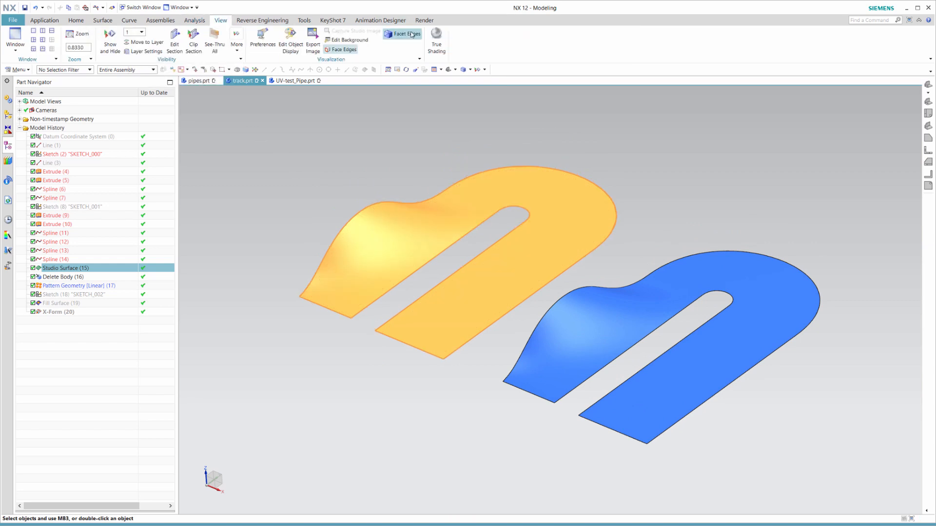
pyautogui.click(402, 34)
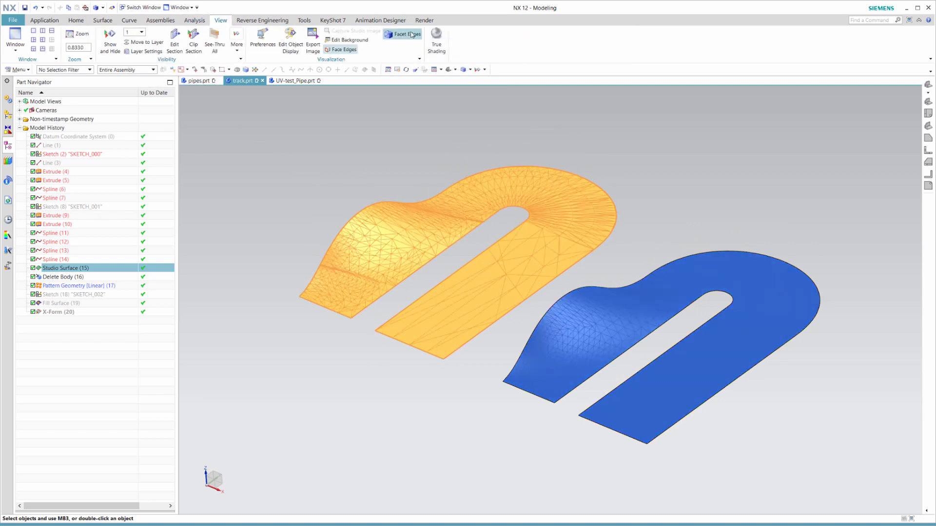
pyautogui.click(402, 34)
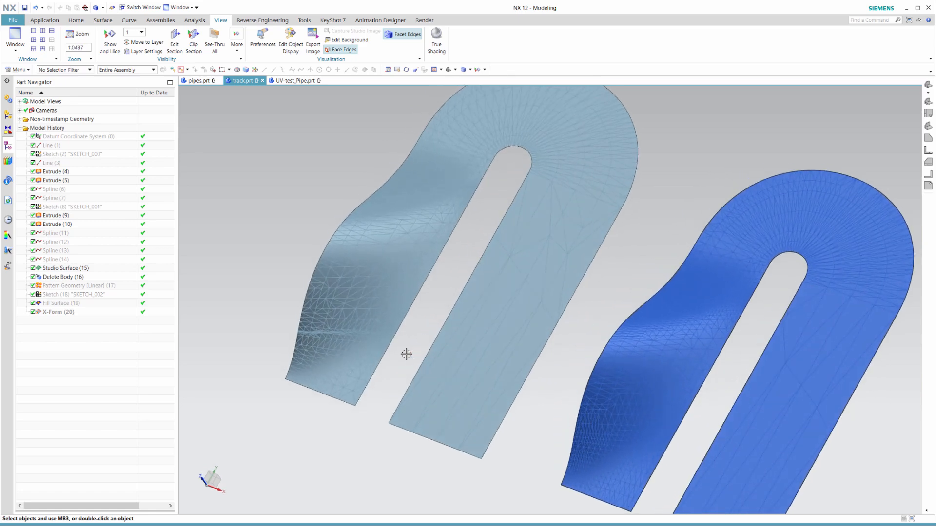
pyautogui.scroll(3)
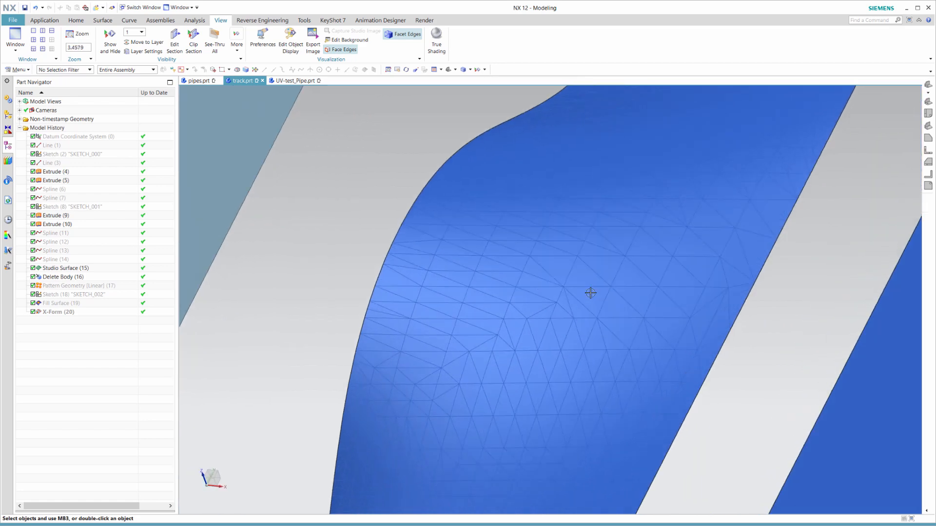
pyautogui.rightClick(590, 292)
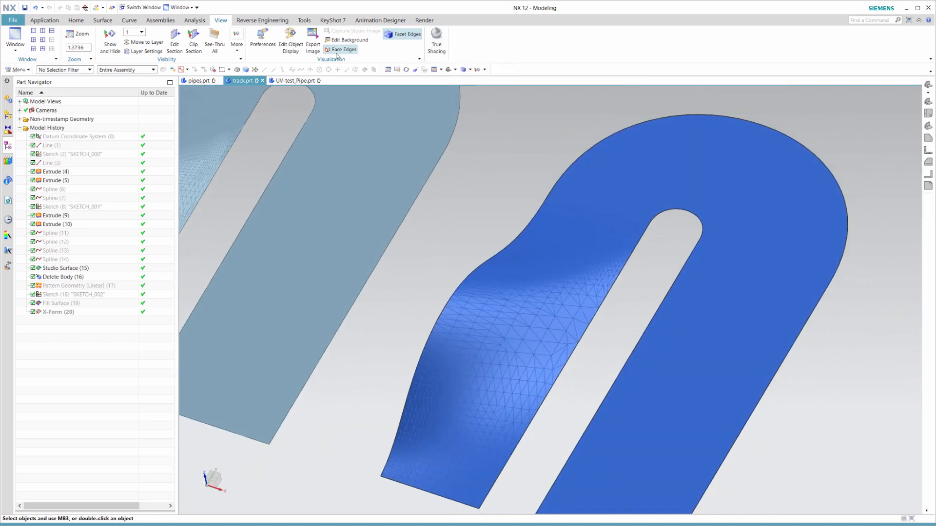
# Start a Reverse Engineering facet body command and select the blue faceted track surface
pyautogui.click(262, 19)
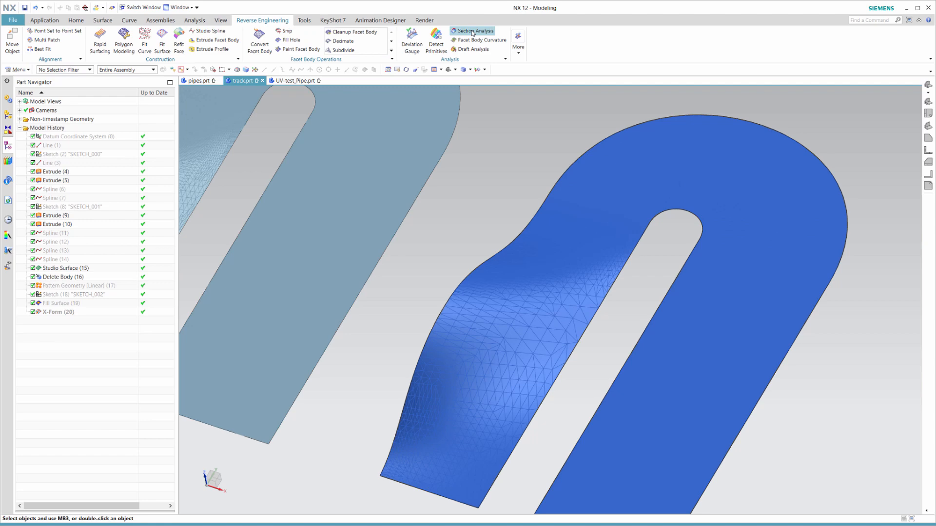
pyautogui.click(342, 50)
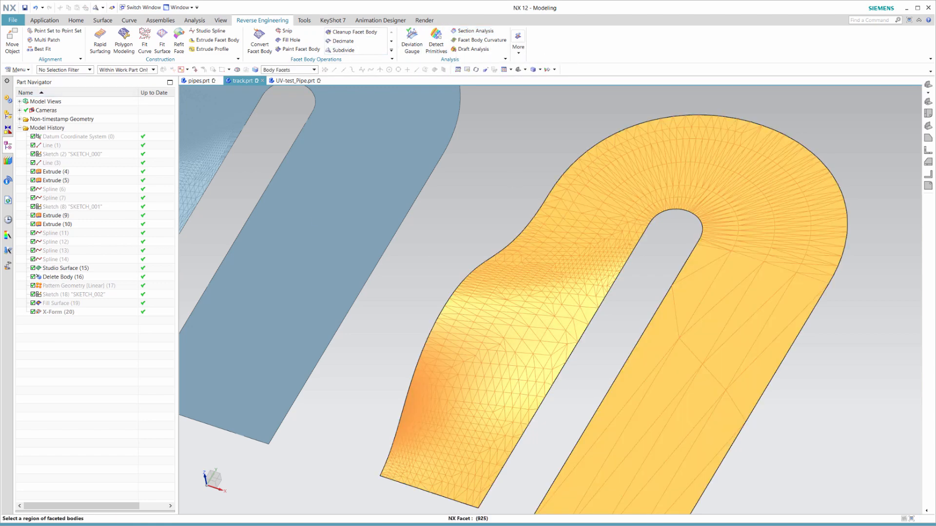
pyautogui.click(342, 50)
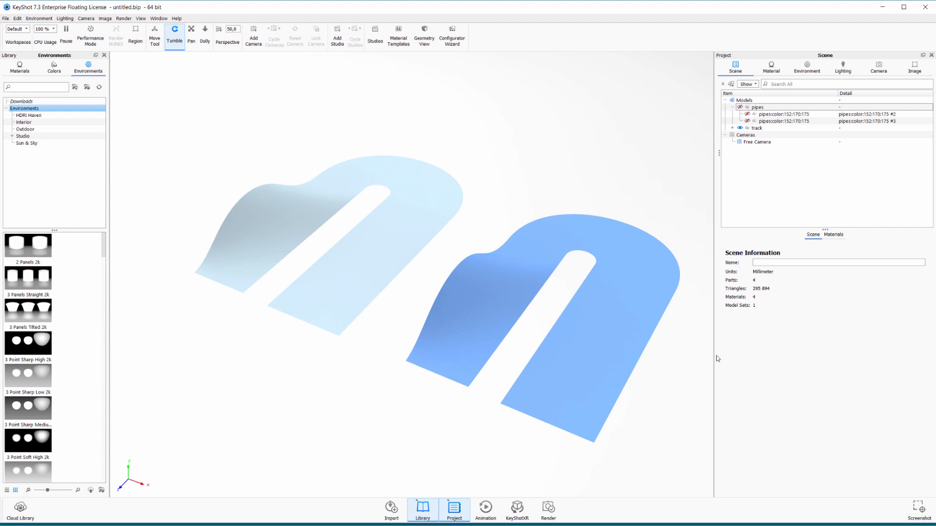
# Feed a UV-mapped Brushed texture into Diffuse Color of material track:color:128:162:180
pyautogui.click(771, 66)
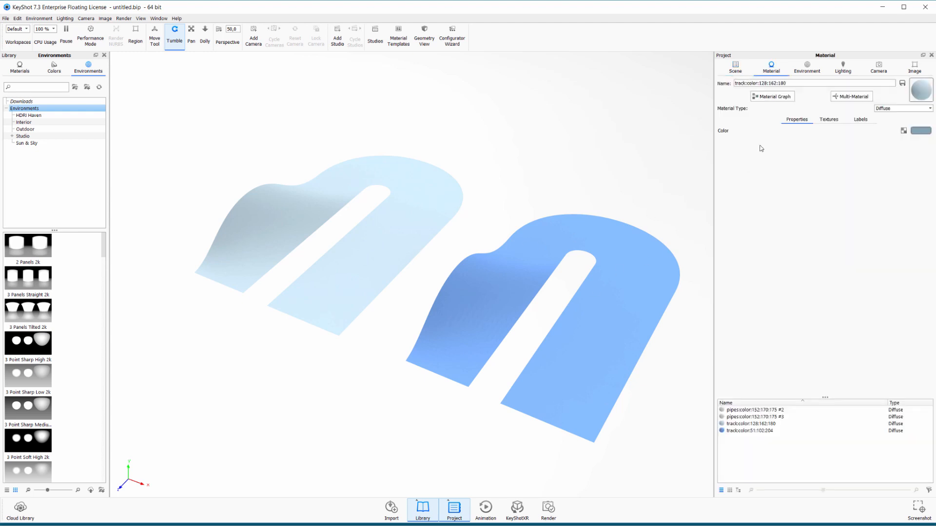
pyautogui.click(771, 96)
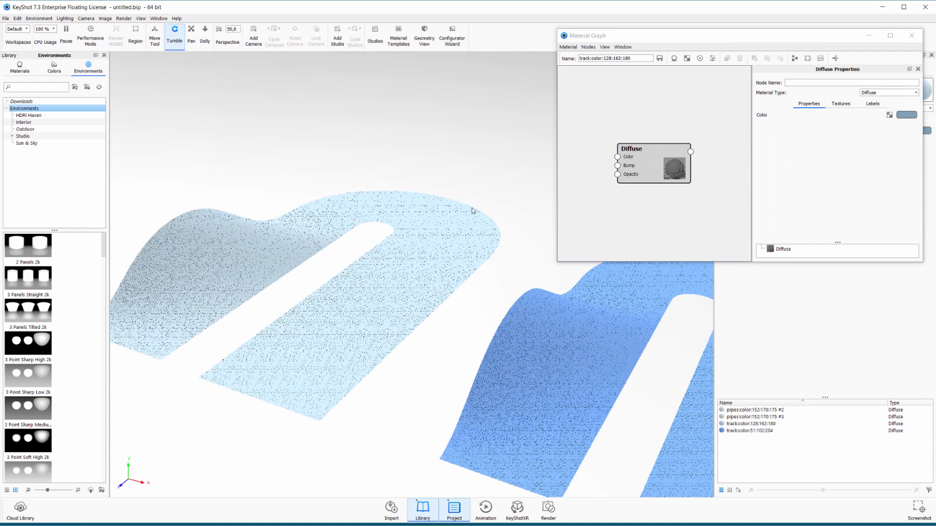
pyautogui.rightClick(615, 180)
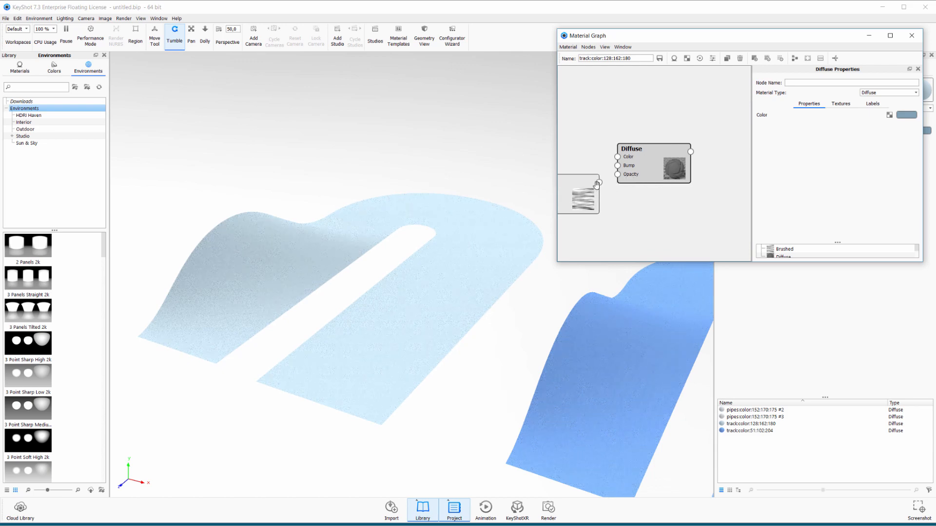
pyautogui.rightClick(578, 193)
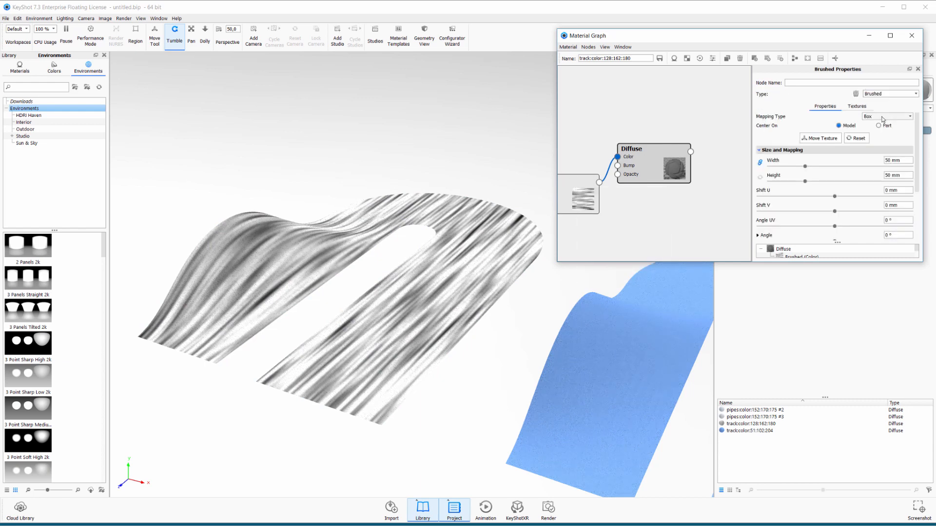
pyautogui.click(893, 116)
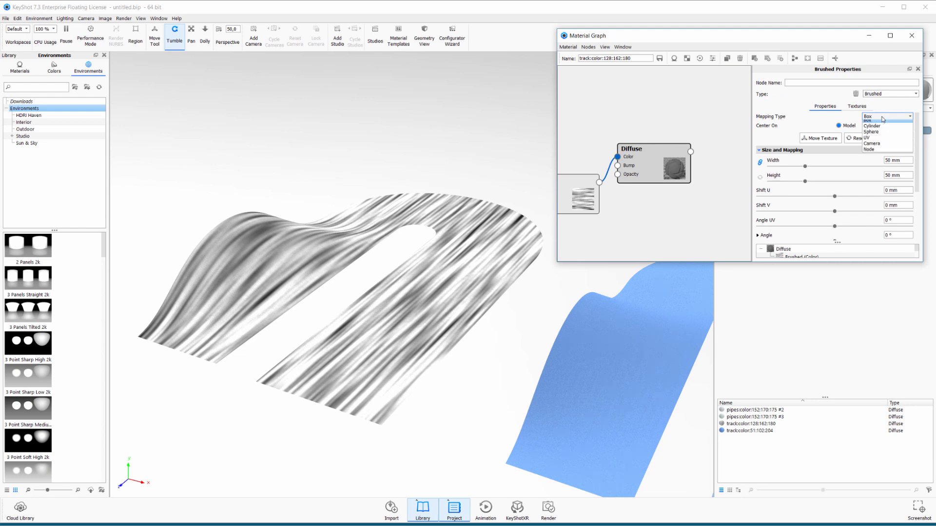
pyautogui.click(864, 137)
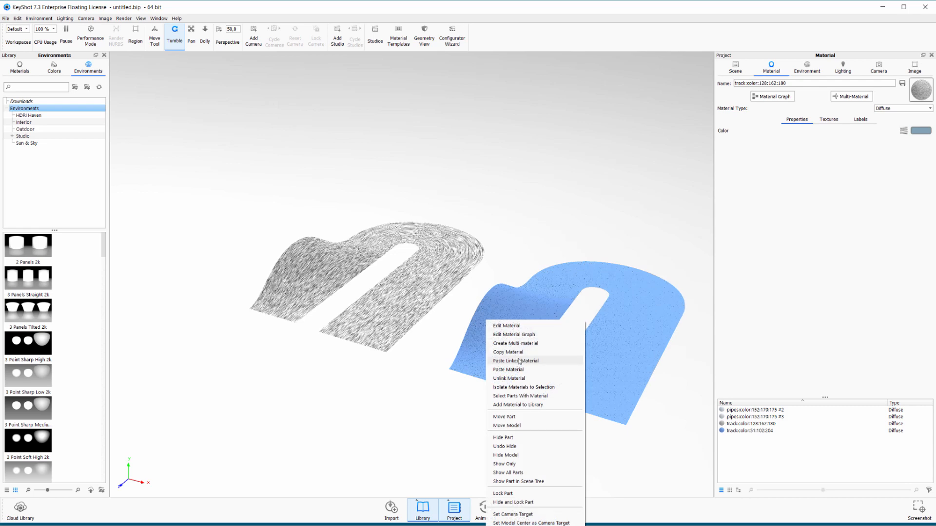
# Paste the brushed material onto the second track and set the Brushed node Width to 1
pyautogui.click(515, 361)
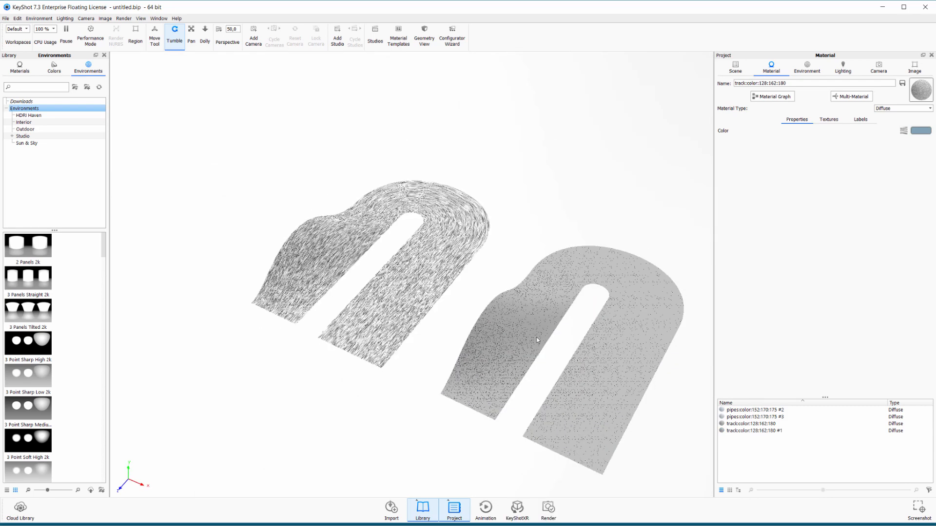
pyautogui.click(770, 96)
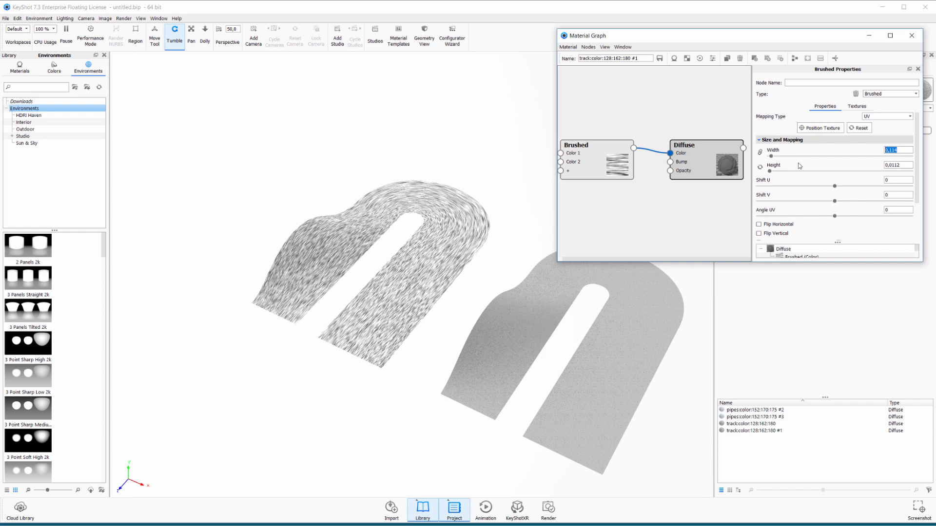
pyautogui.write('1')
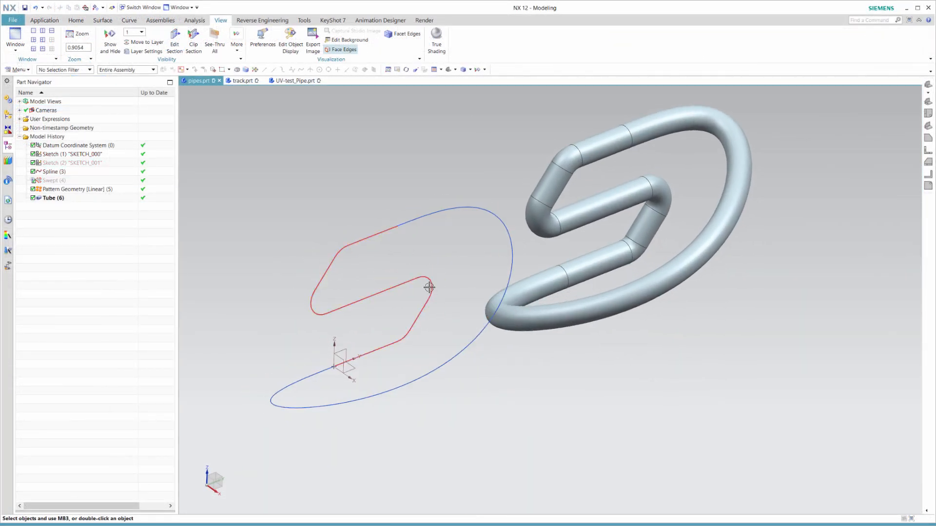
# Show Swept (4) so both looped pipes appear, then reopen Tube (6) for editing
pyautogui.click(53, 180)
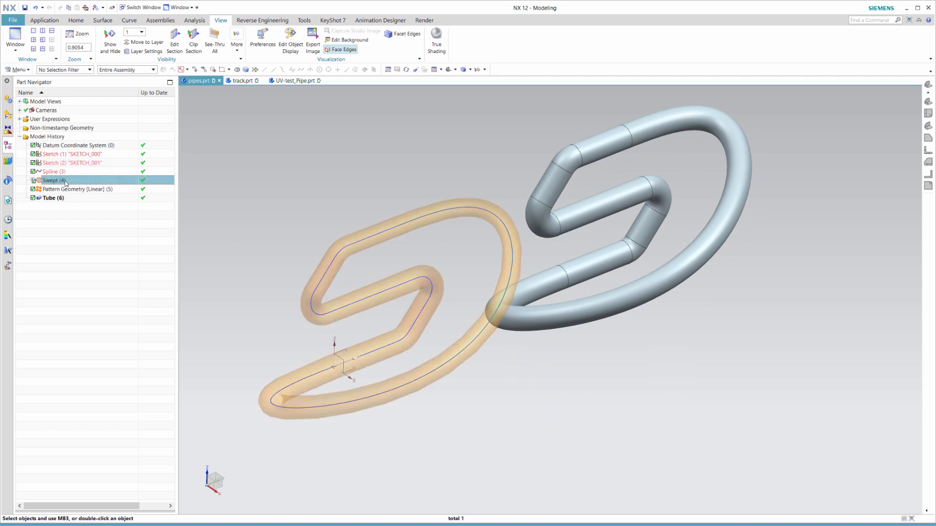
pyautogui.rightClick(52, 180)
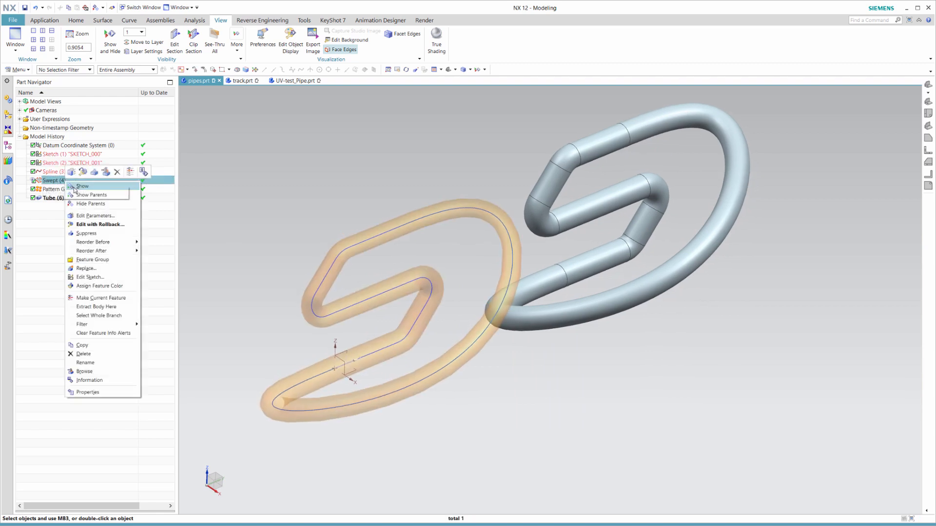
pyautogui.click(82, 186)
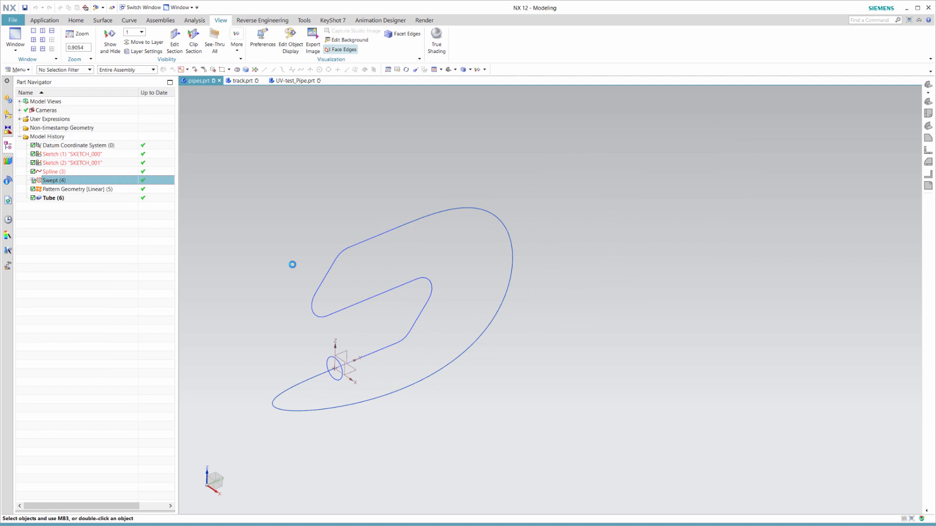
pyautogui.doubleClick(54, 180)
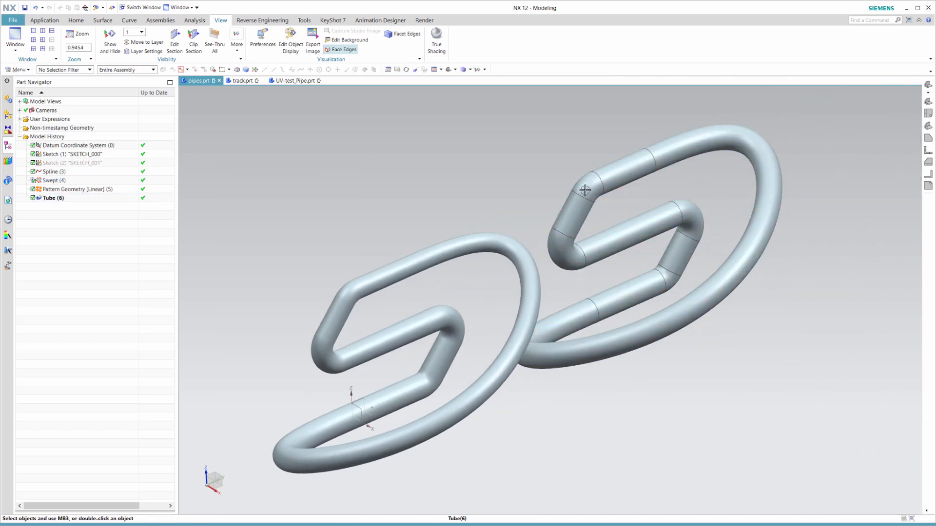
pyautogui.doubleClick(52, 198)
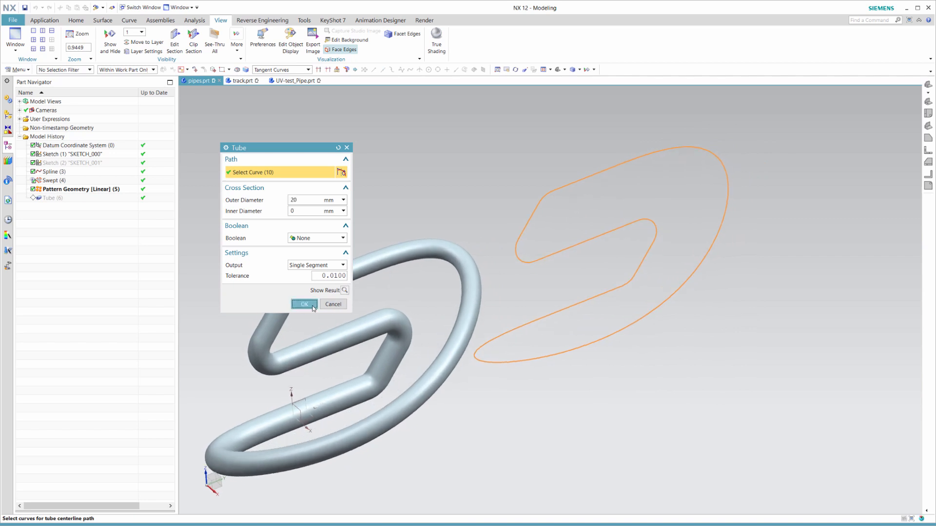
# Accept the Tube dialog with Single Segment output, then change the ribbon tab
pyautogui.click(304, 304)
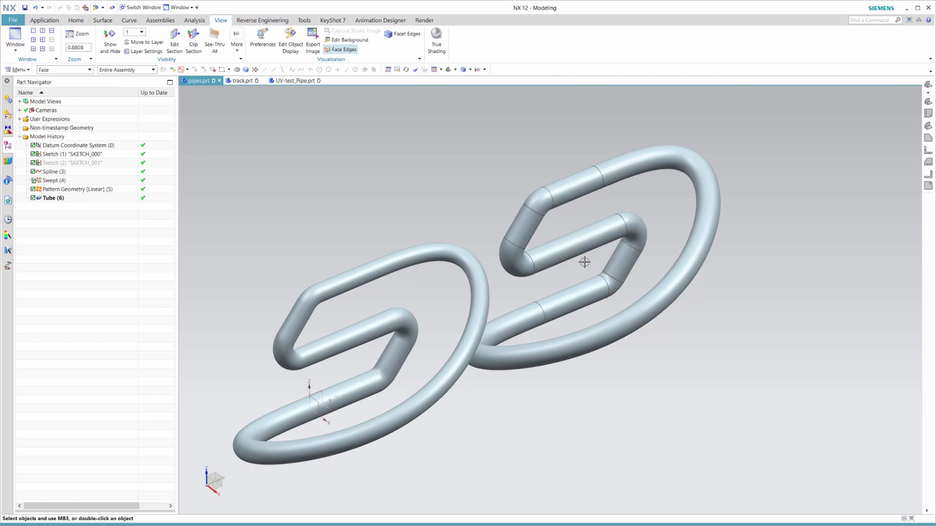
pyautogui.moveTo(548, 269)
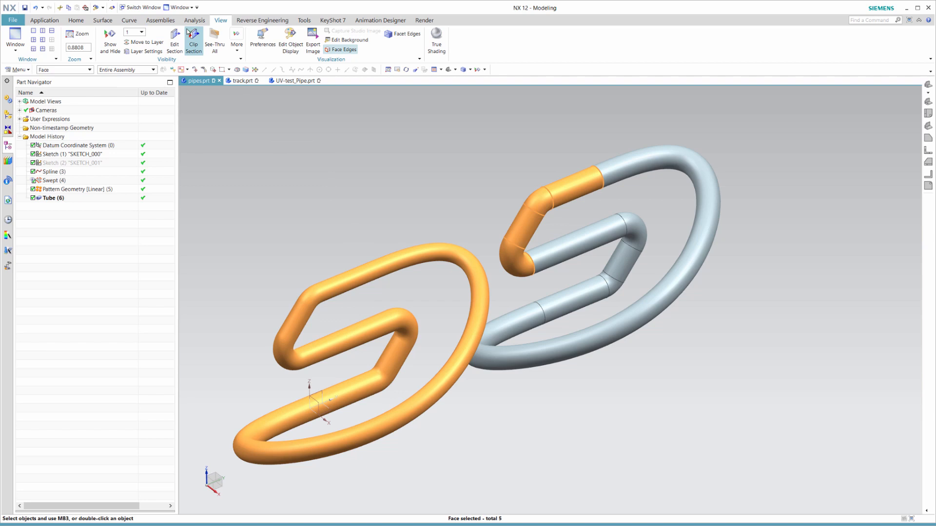
pyautogui.click(194, 19)
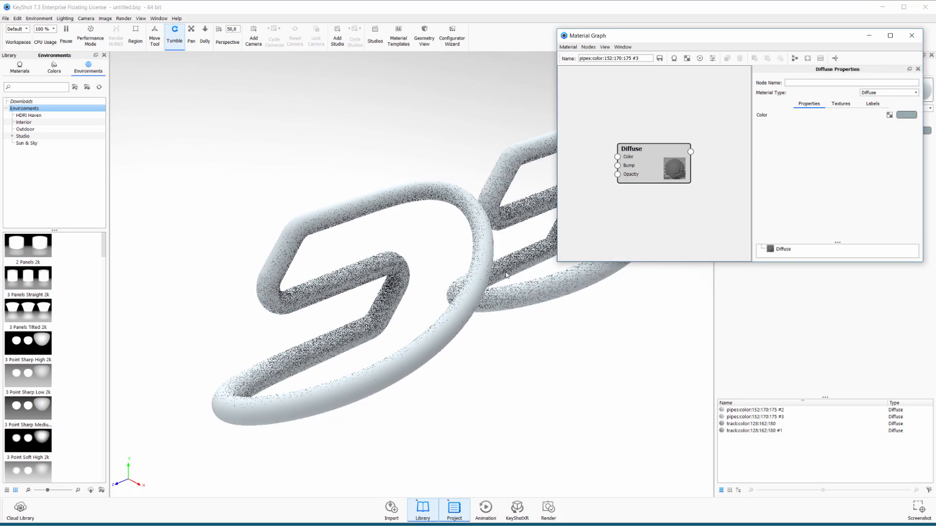
# Add a Brushed texture node to the first pipe's material with UV mapping
pyautogui.rightClick(644, 111)
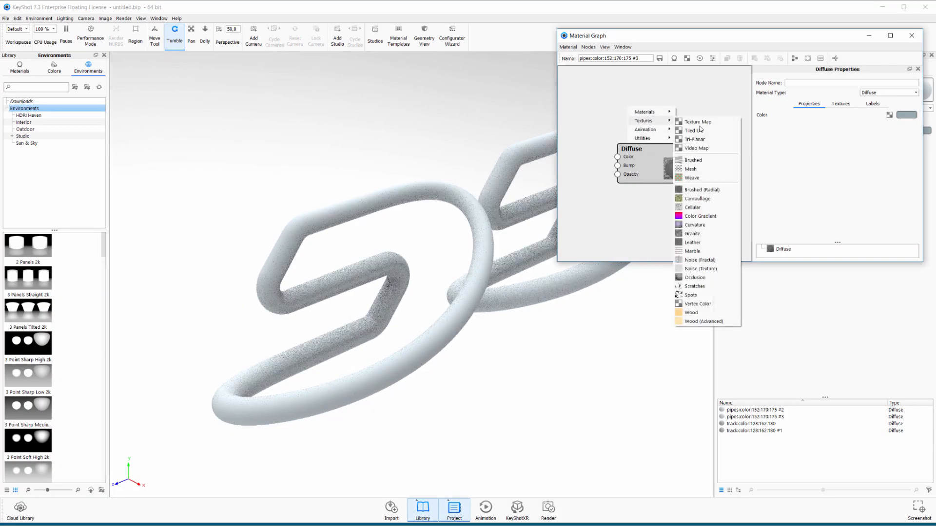
pyautogui.click(692, 159)
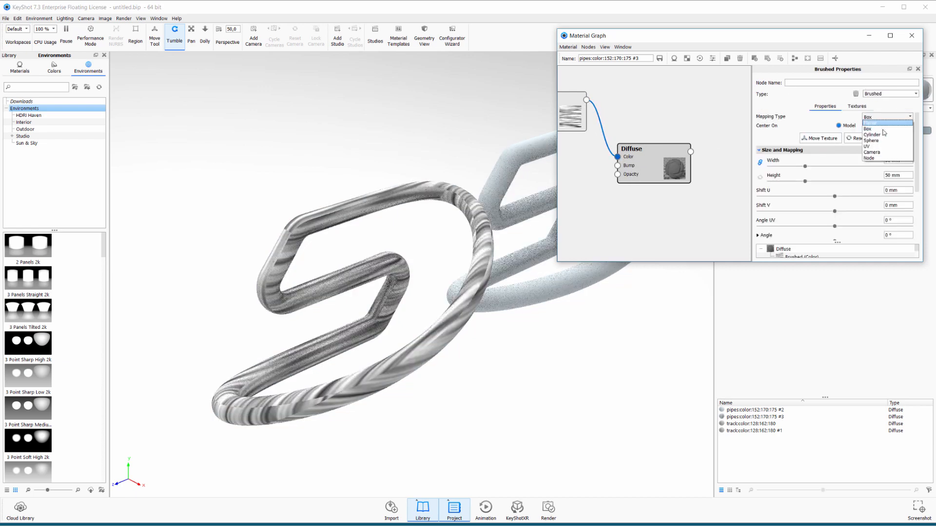
pyautogui.click(871, 146)
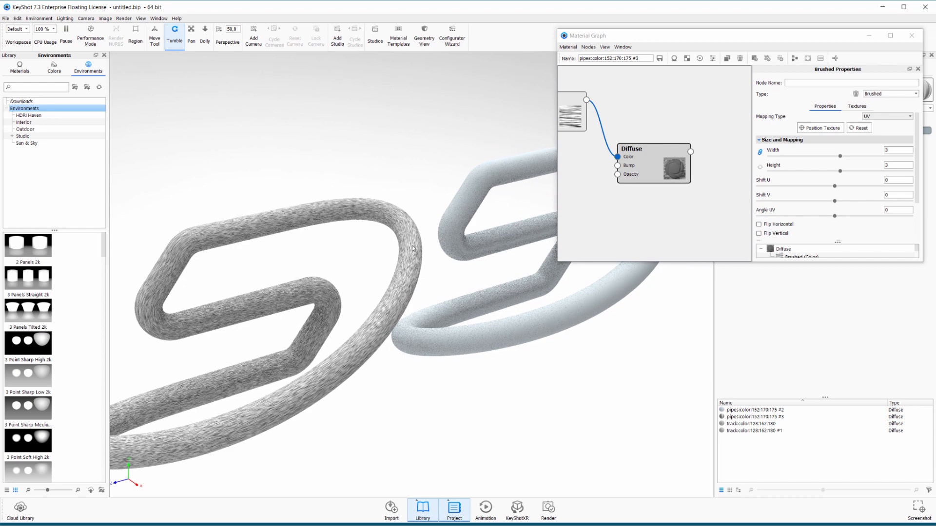
# Paste the brushed material onto the second pipe and open its material graph
pyautogui.rightClick(412, 248)
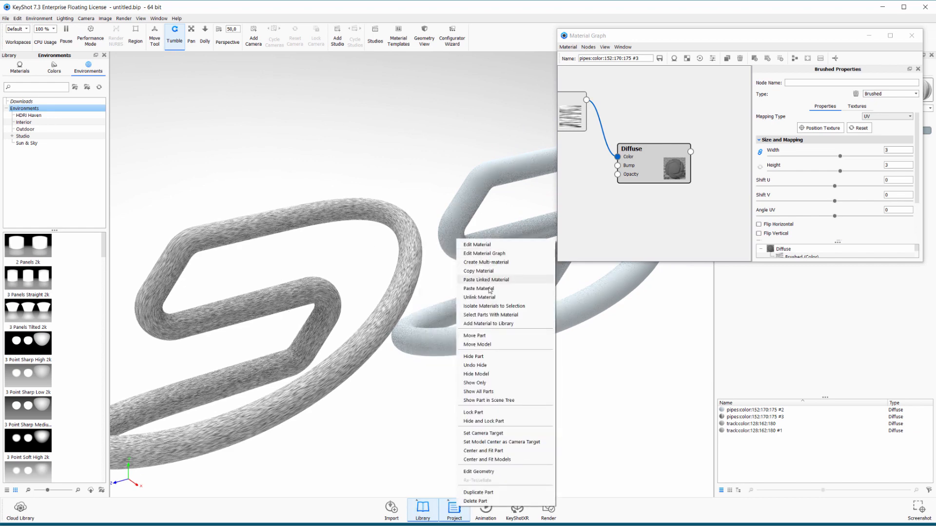
pyautogui.click(478, 290)
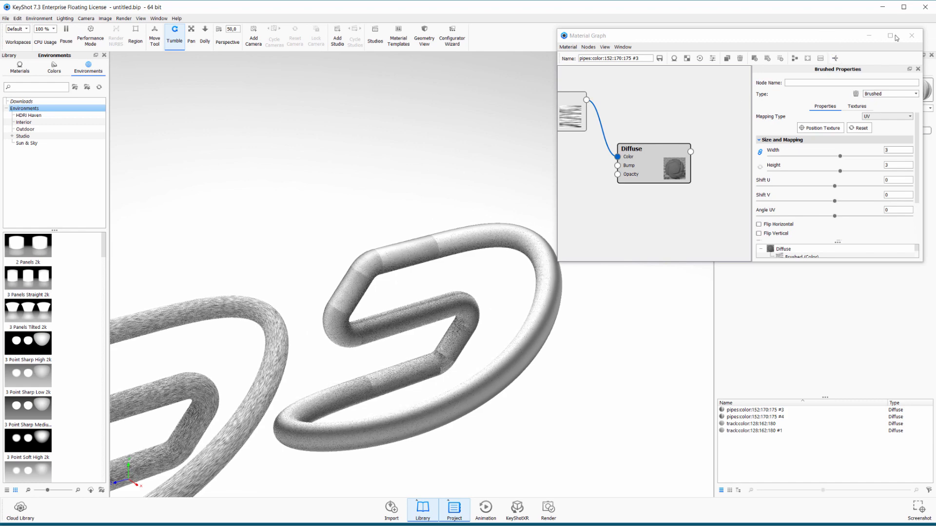
pyautogui.click(752, 417)
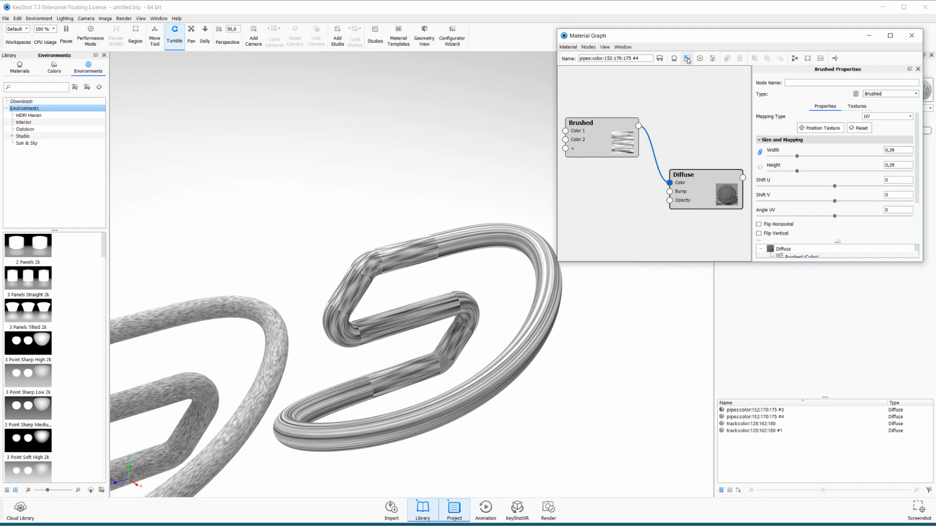
# Add the weld normal-map image and UV-map it at width 0.858, height 6, angle 90°
pyautogui.click(687, 58)
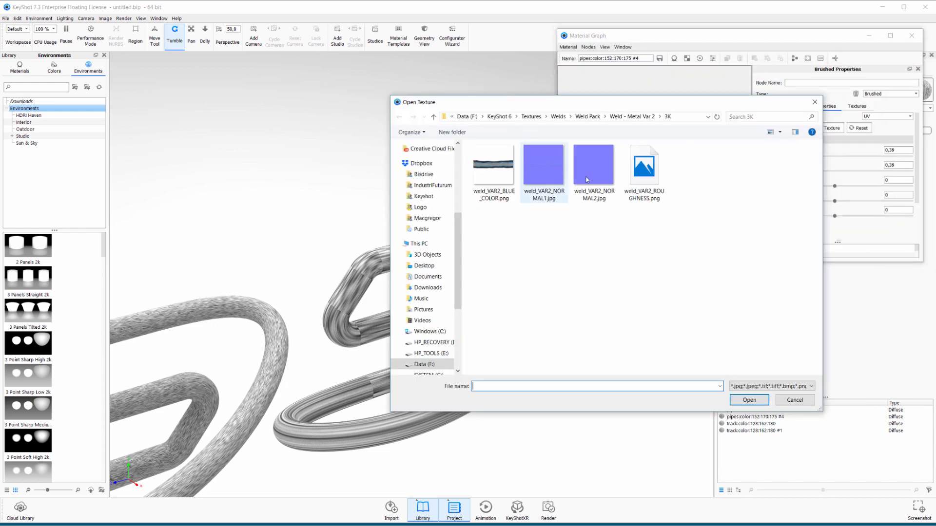
pyautogui.click(747, 399)
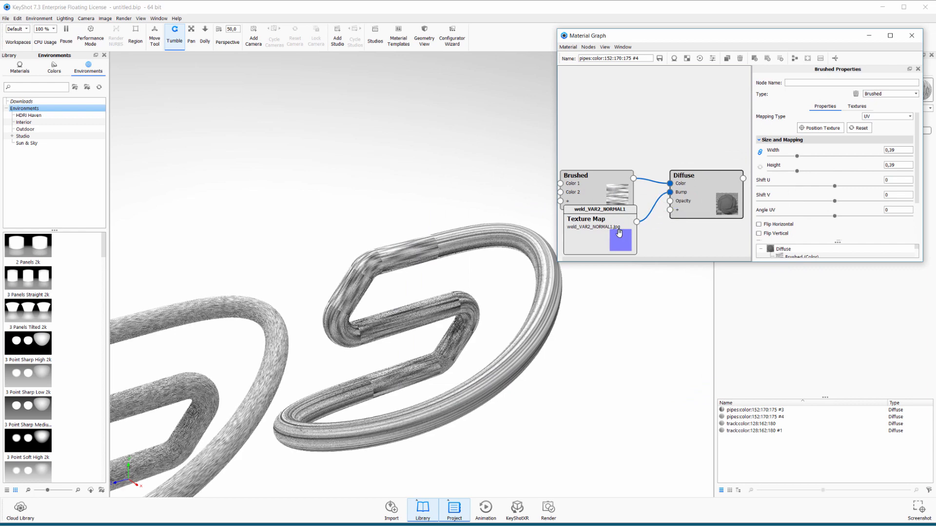
pyautogui.click(596, 219)
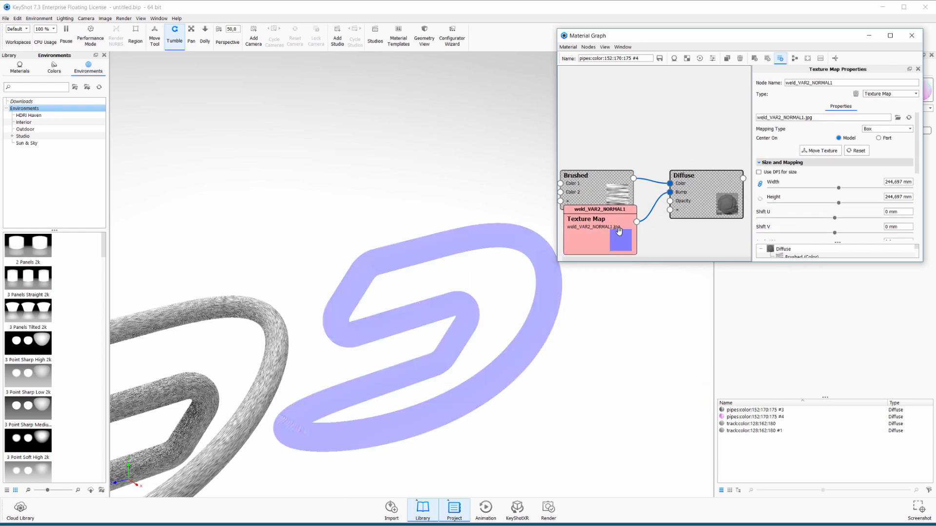
pyautogui.click(885, 128)
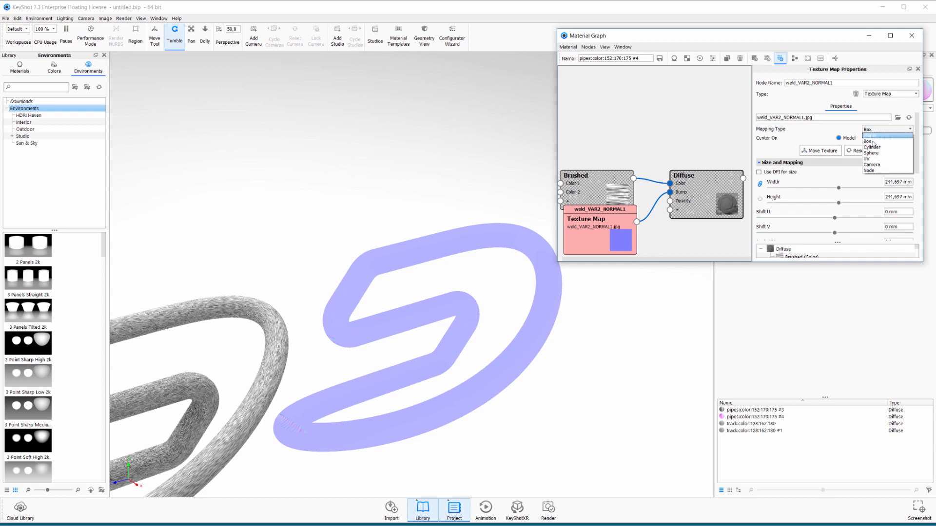
pyautogui.click(868, 159)
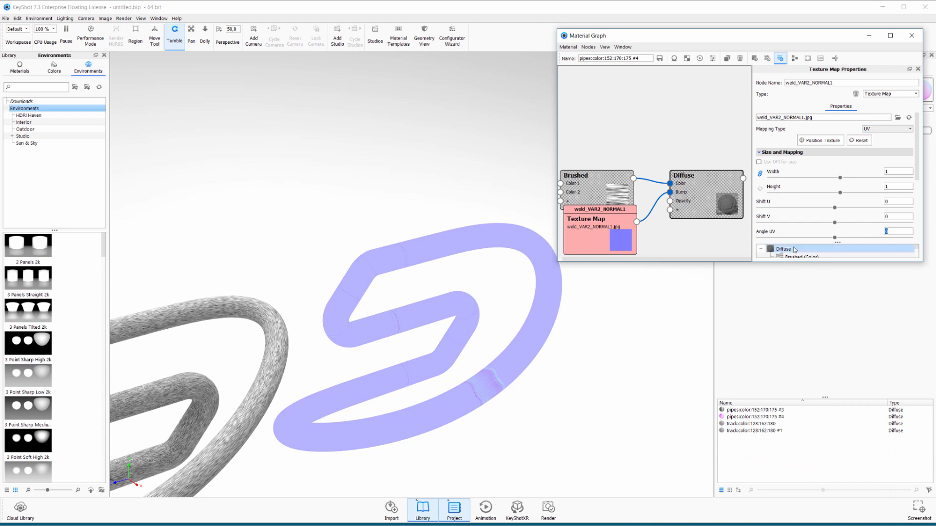
pyautogui.tripleClick(898, 232)
pyautogui.write('90')
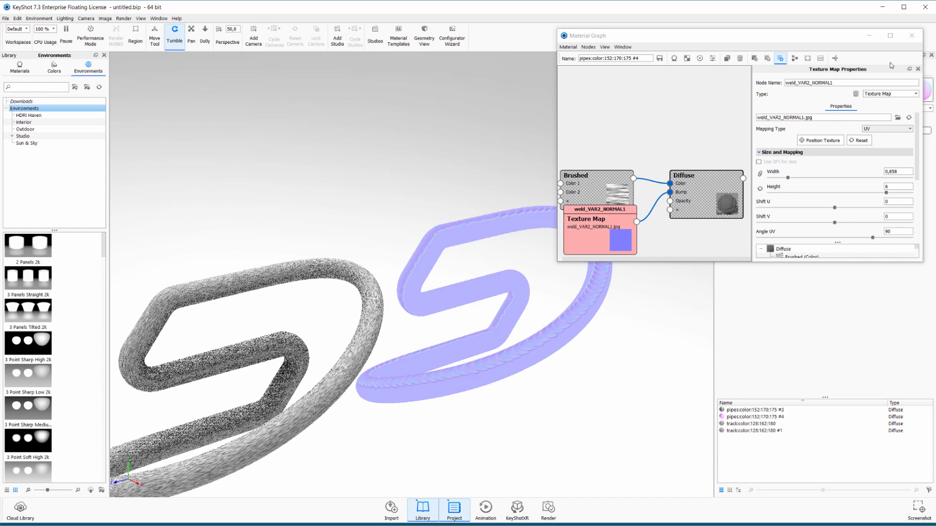
# Paste the weld material onto the other pipe and open its material graph
pyautogui.rightClick(453, 298)
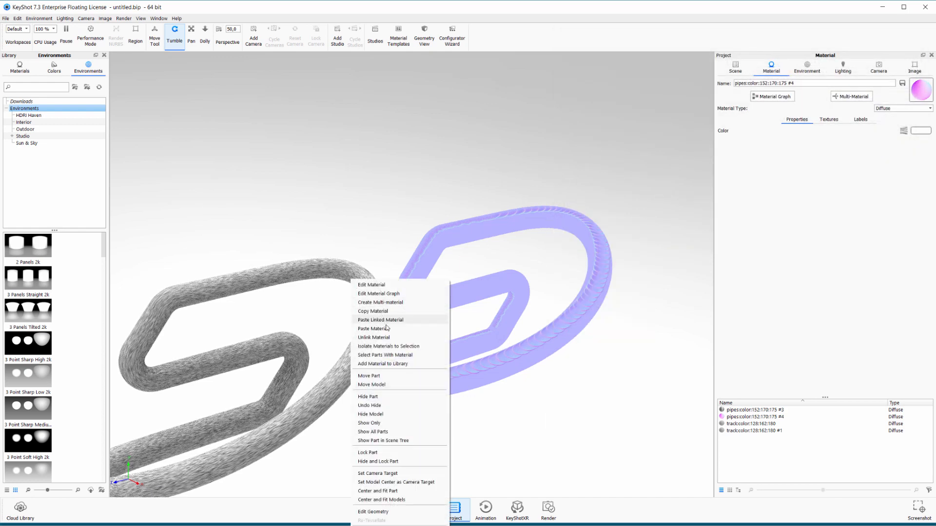
pyautogui.click(377, 328)
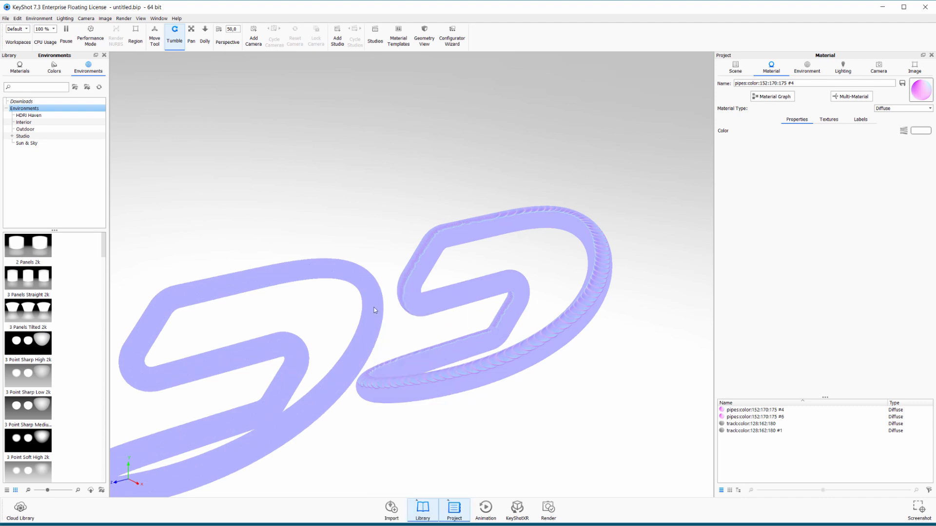
pyautogui.click(770, 96)
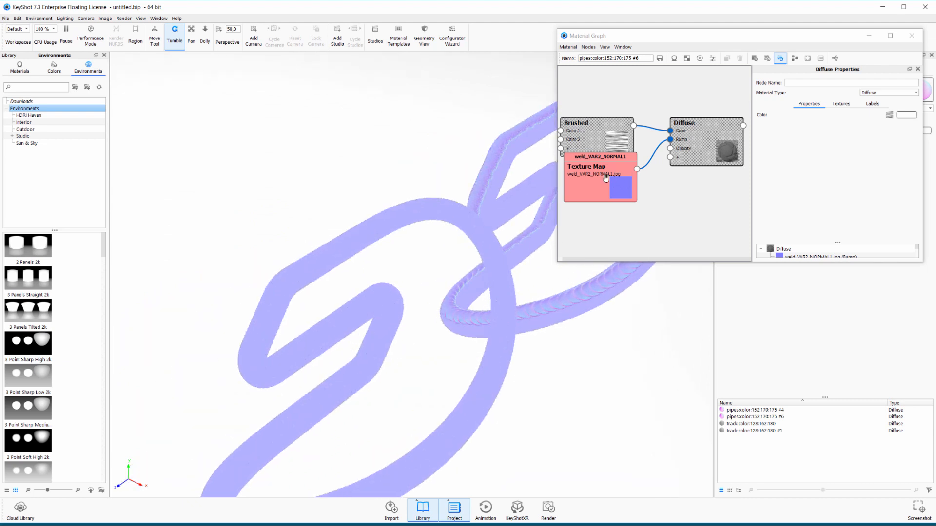
# Resize the weld normal-map texture to 150 by 150 and reposition it on the pipe
pyautogui.click(600, 166)
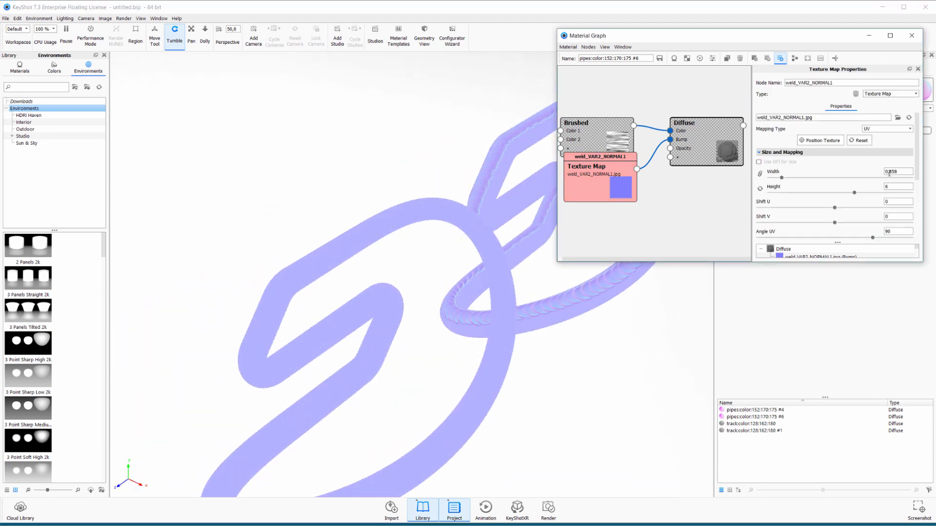
pyautogui.tripleClick(897, 172)
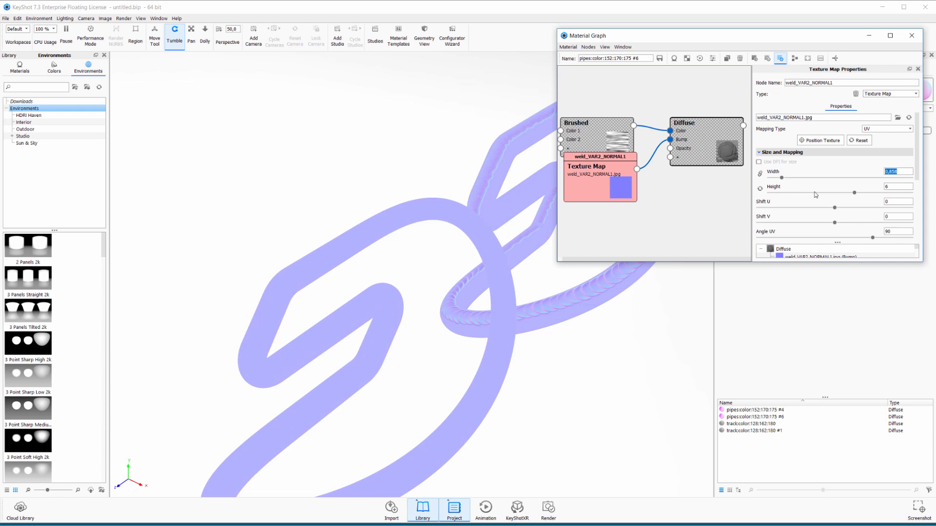
pyautogui.write('150')
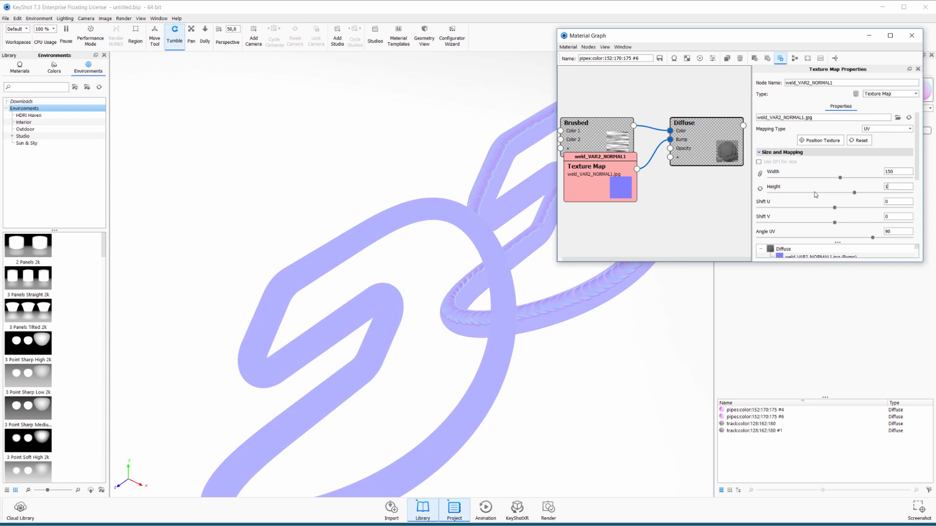
pyautogui.write('150')
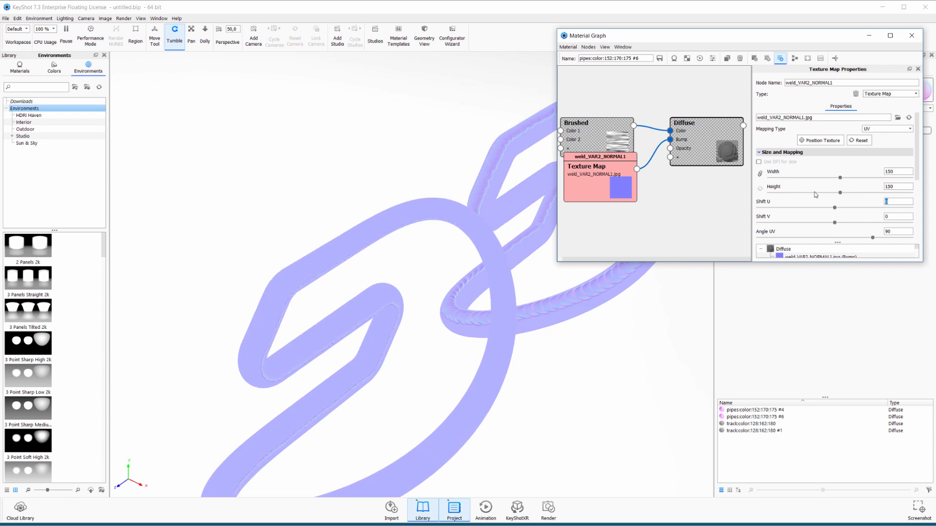
pyautogui.click(819, 141)
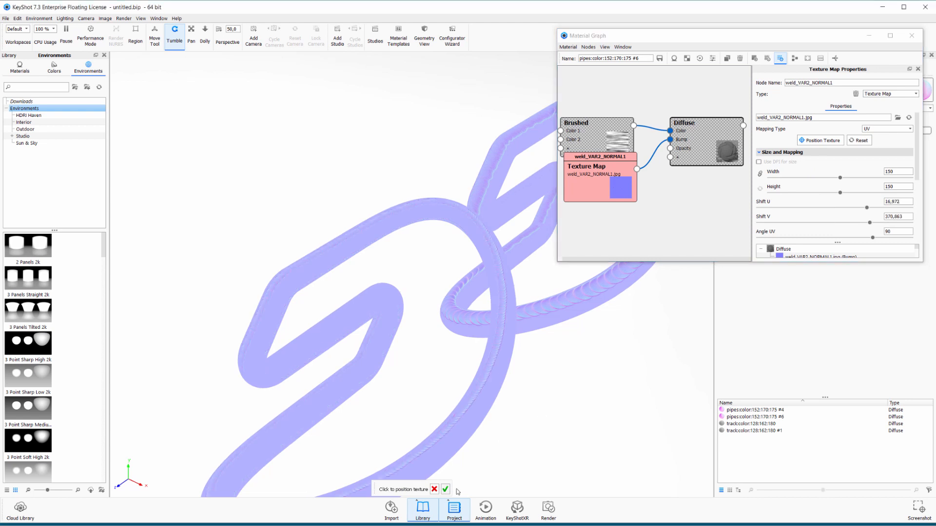
pyautogui.click(445, 489)
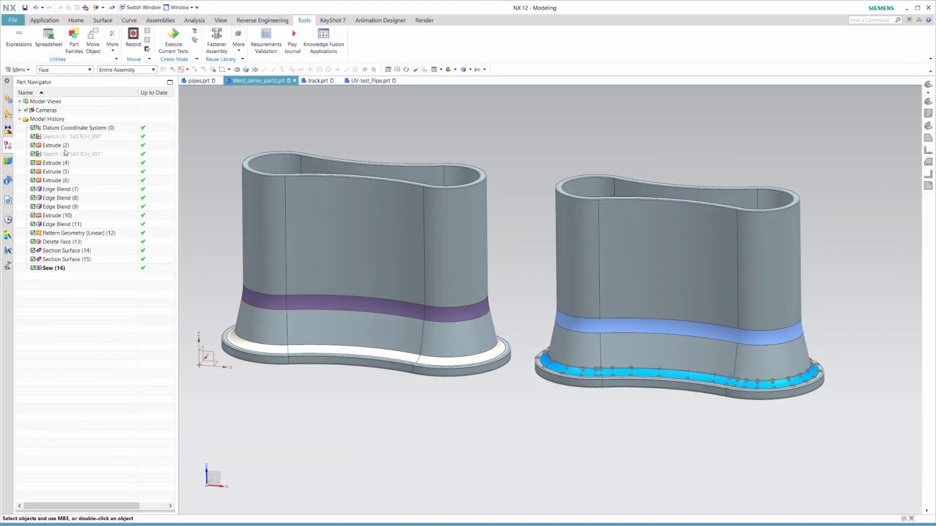
# Highlight the Extrude and upper and lower Edge Blend features, then pick the right part's blend band
pyautogui.click(54, 163)
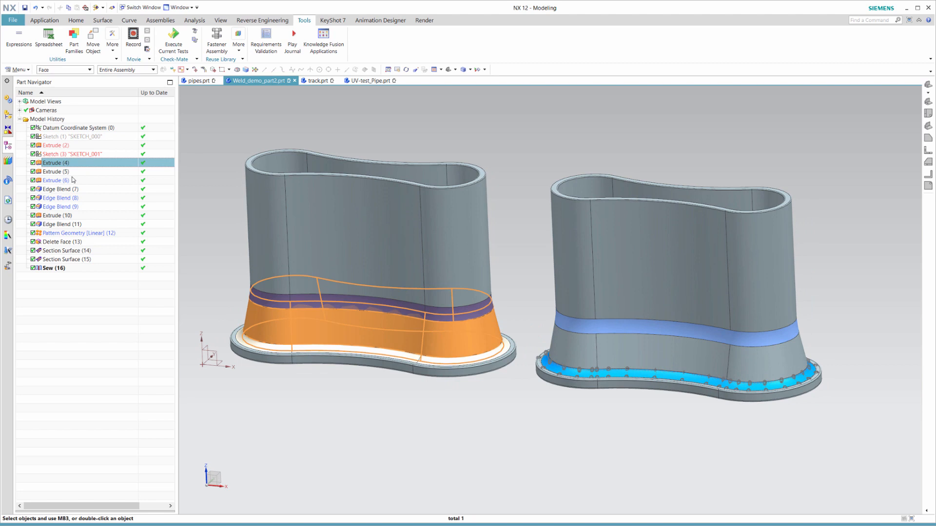
pyautogui.click(59, 181)
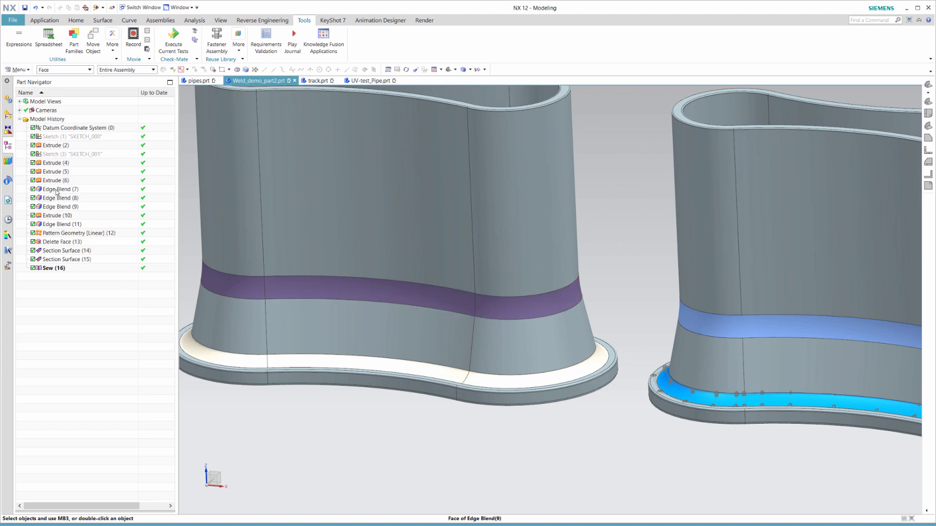
pyautogui.click(57, 206)
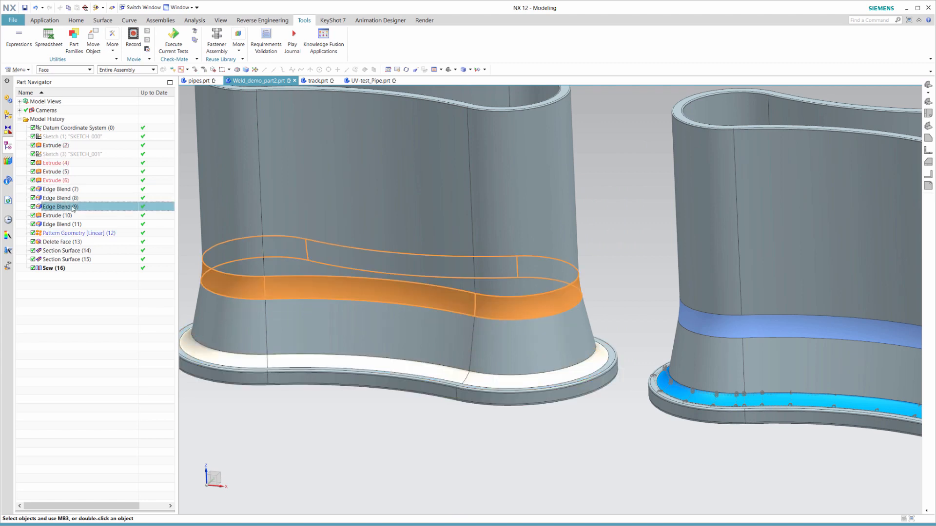
pyautogui.click(60, 197)
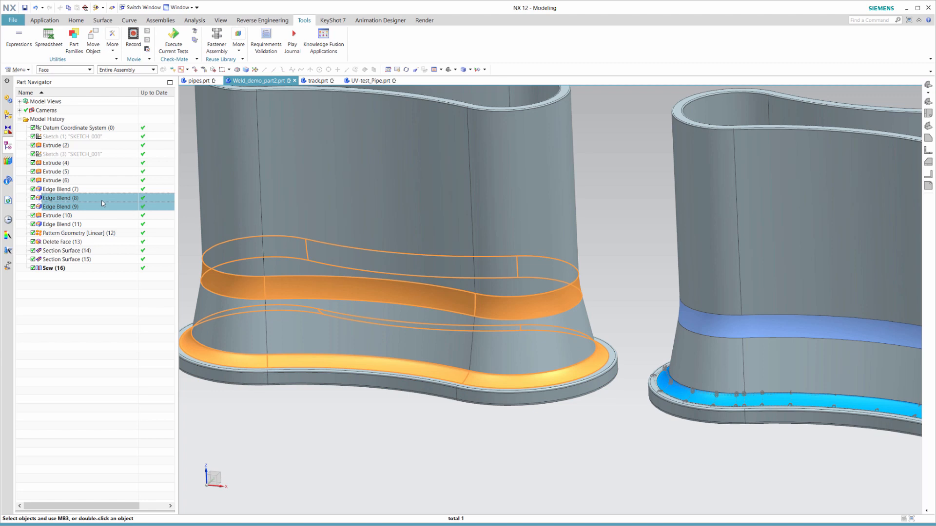
pyautogui.click(60, 206)
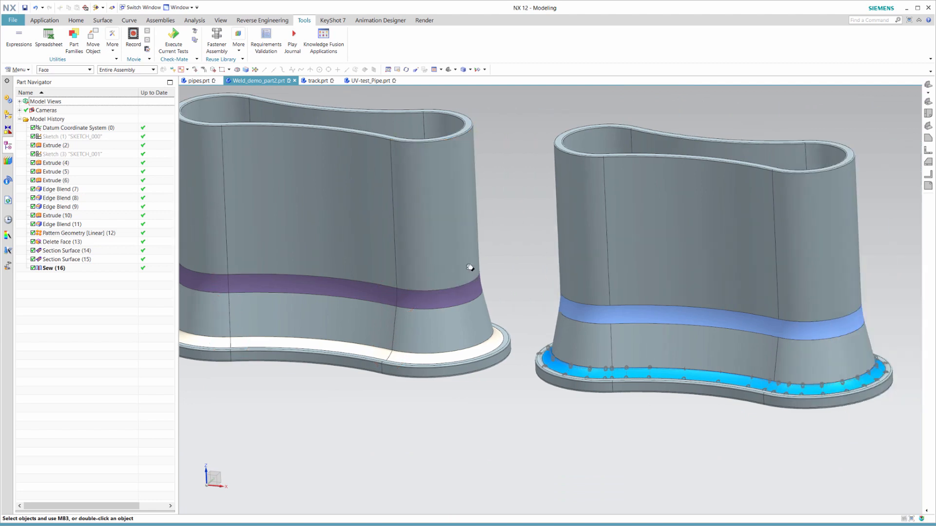
pyautogui.moveTo(650, 314)
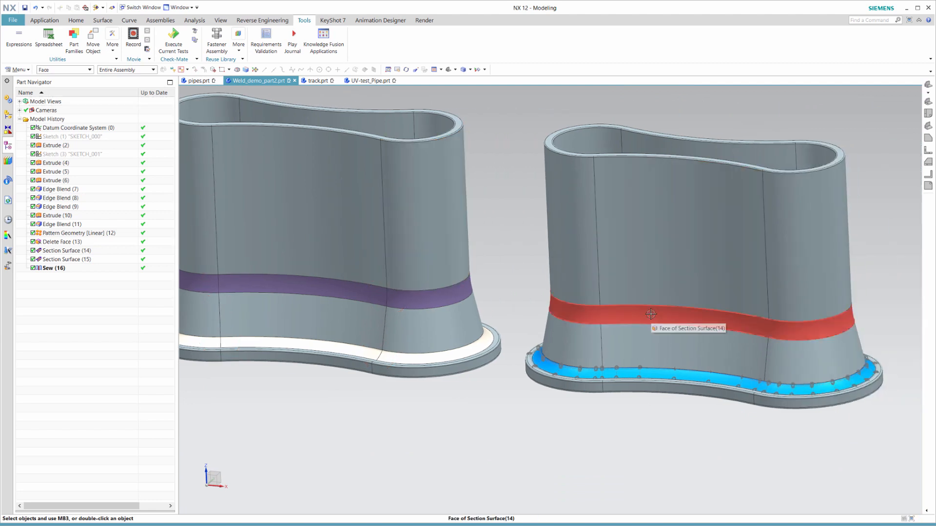
pyautogui.click(650, 314)
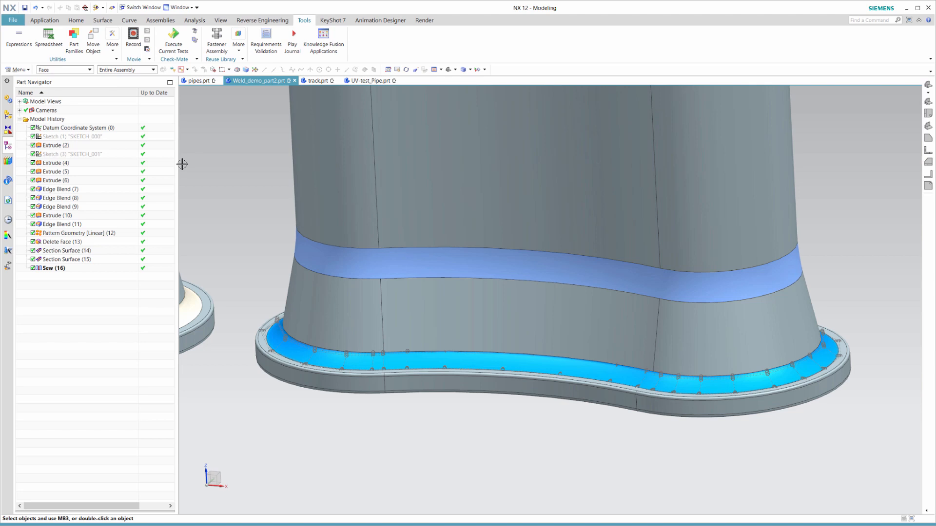
pyautogui.click(76, 19)
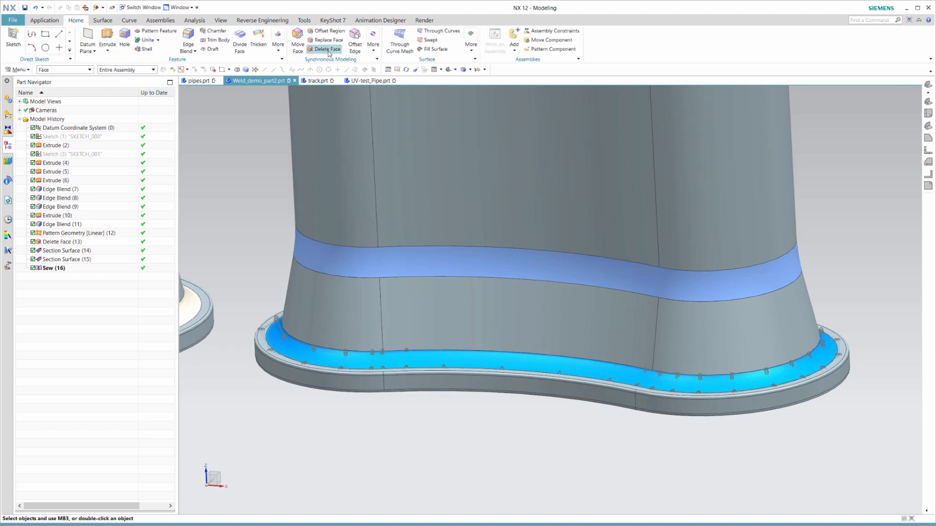
# Delete the lower weld-bead blend face from the right part with Delete Face
pyautogui.click(327, 49)
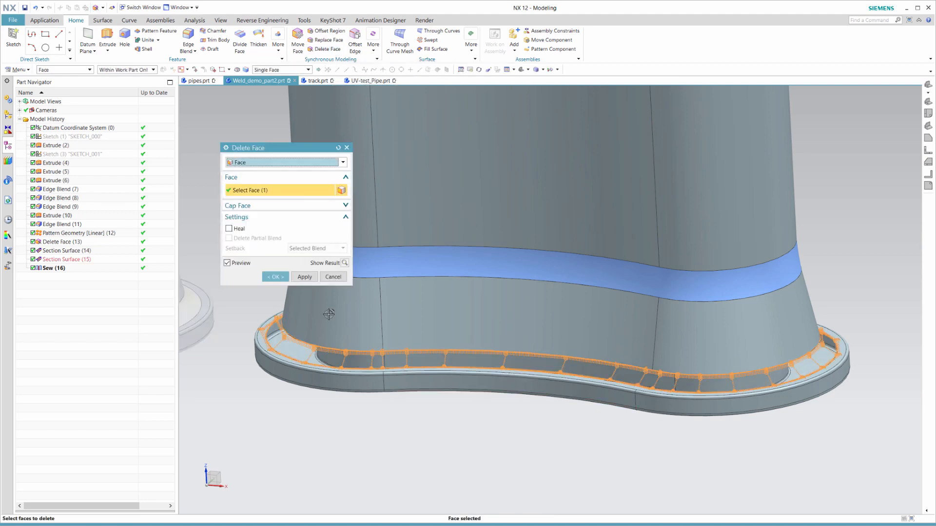
pyautogui.click(274, 277)
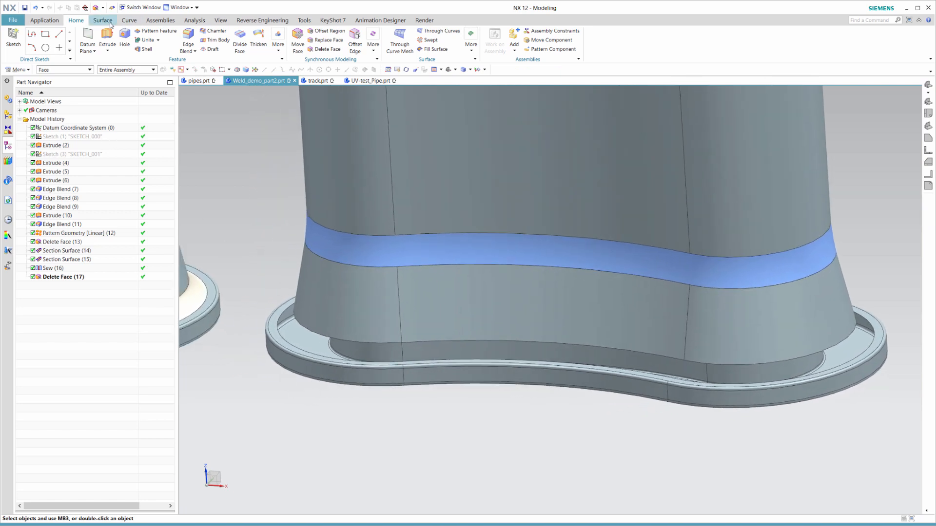
# Set the lower face as the Section Surface end face and show poles along the tangent-edge spine
pyautogui.click(230, 42)
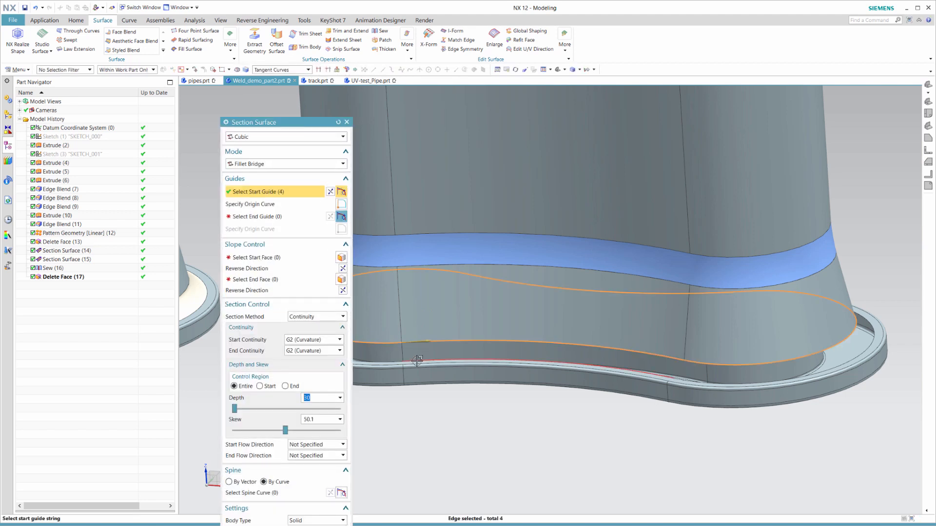
pyautogui.click(256, 216)
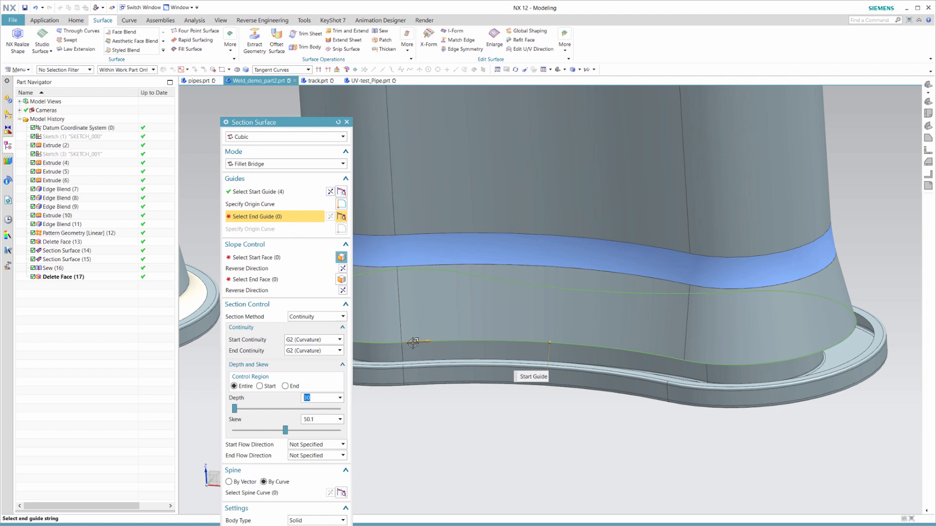
pyautogui.click(411, 343)
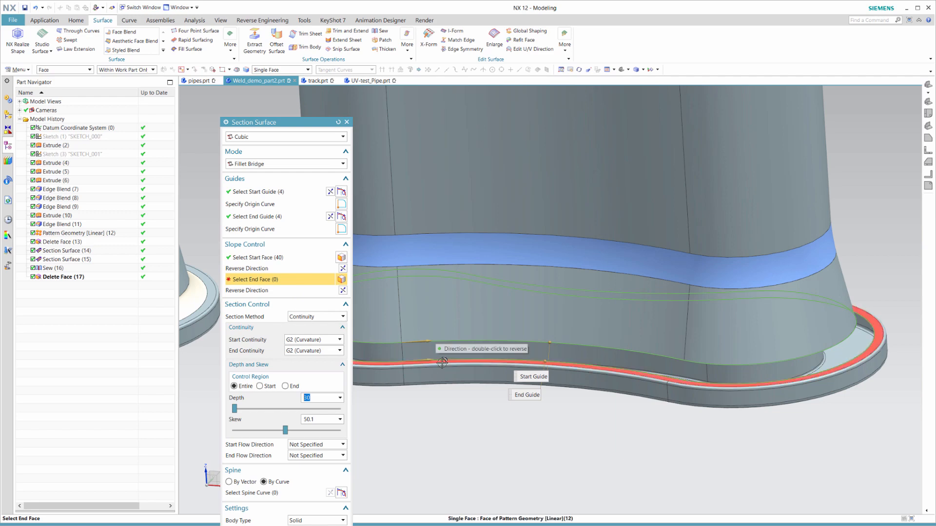
pyautogui.click(443, 363)
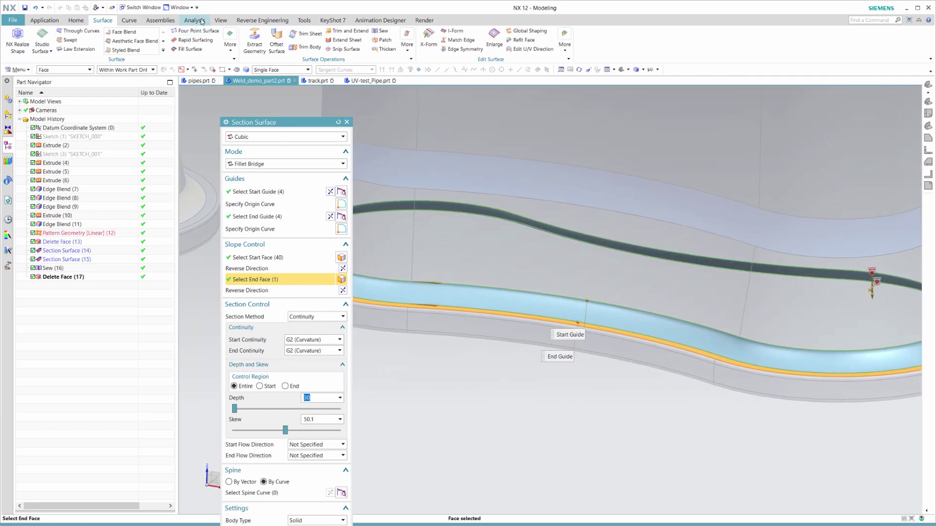
pyautogui.click(194, 19)
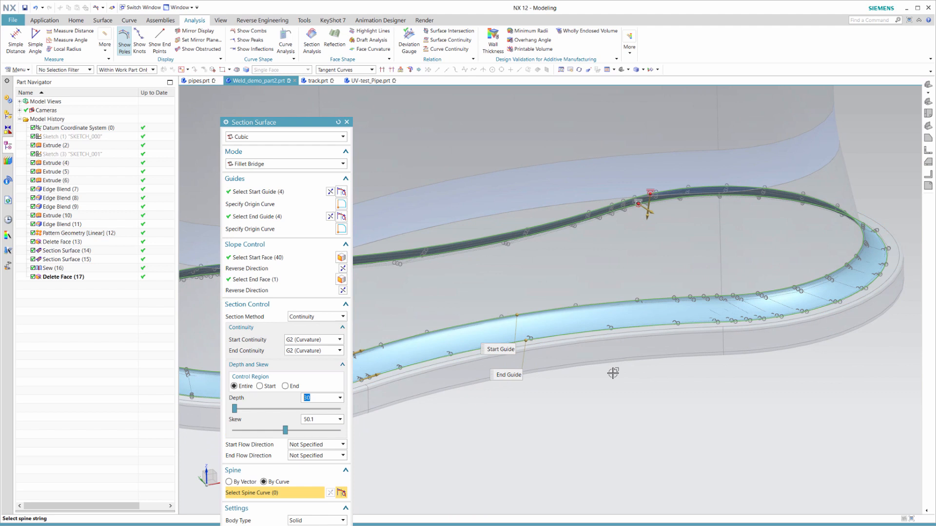
pyautogui.moveTo(571, 333)
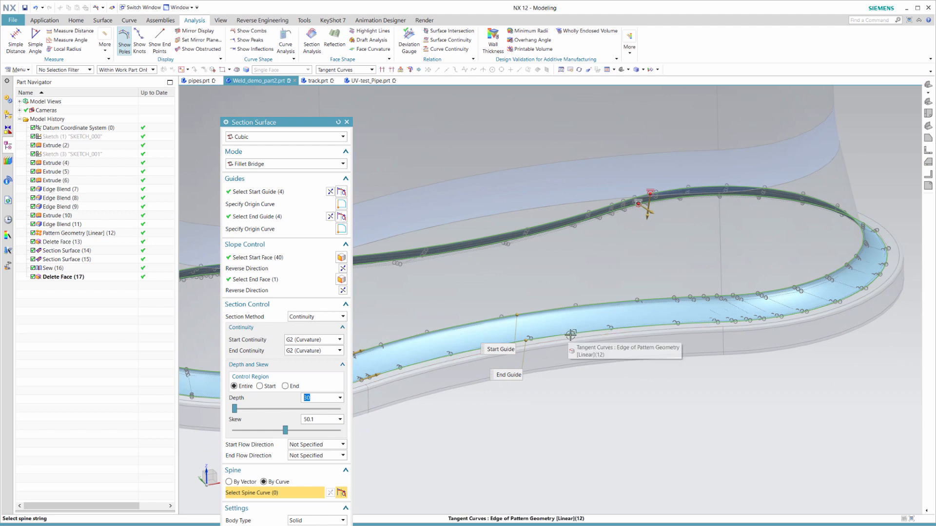
pyautogui.click(571, 333)
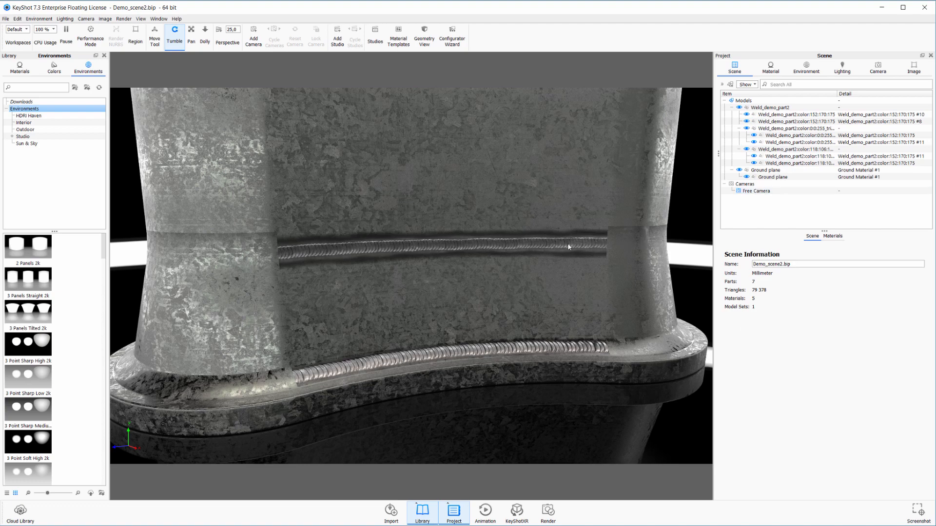
pyautogui.moveTo(608, 242)
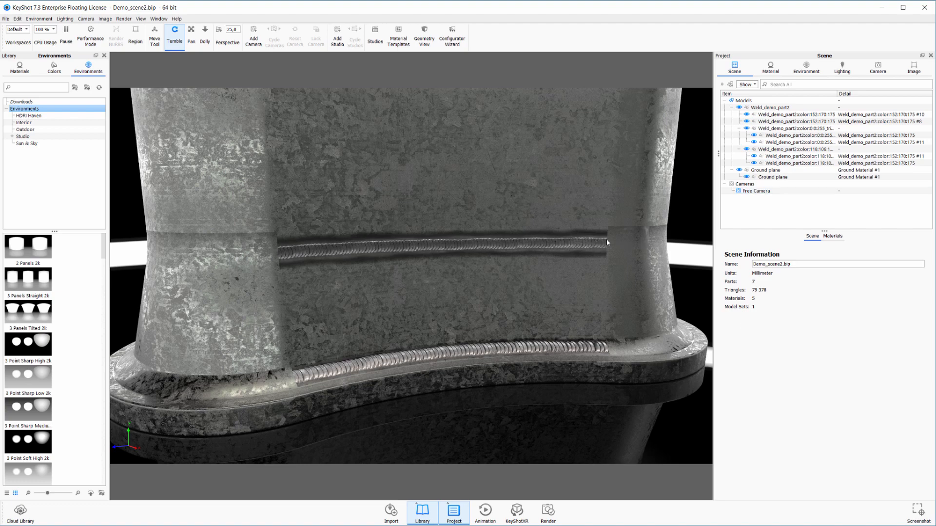
pyautogui.moveTo(607, 239)
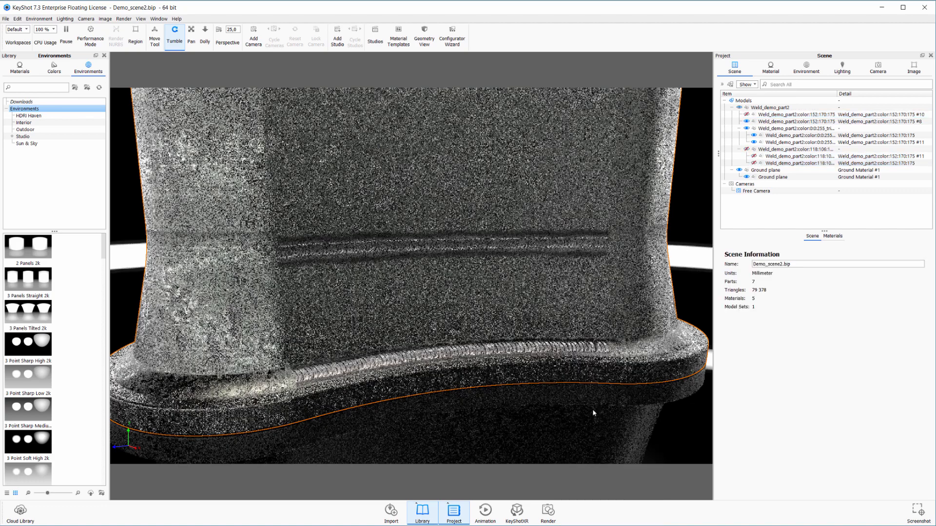
# Select the weld part's lower body in the Demo_scene2 real-time view
pyautogui.click(770, 67)
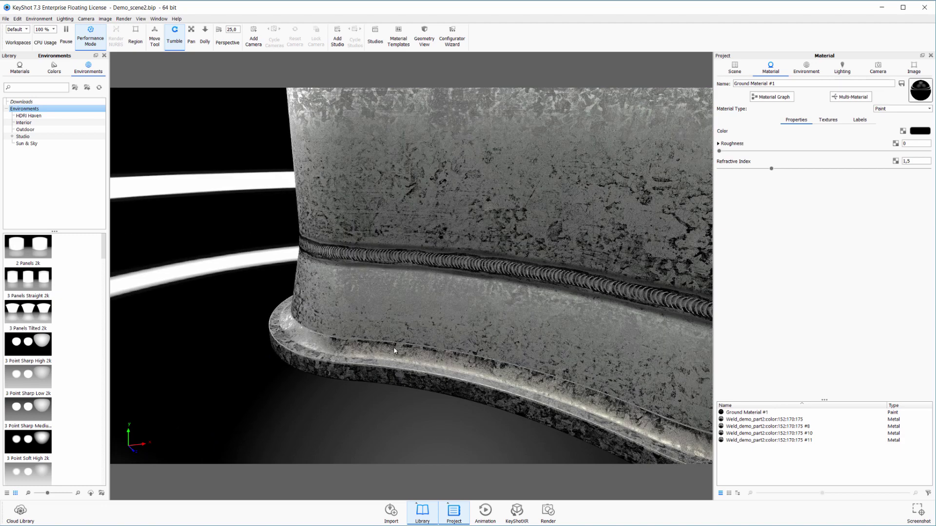
# Unlink the lower blend's material and open the new #1 metal material's node graph
pyautogui.rightClick(393, 351)
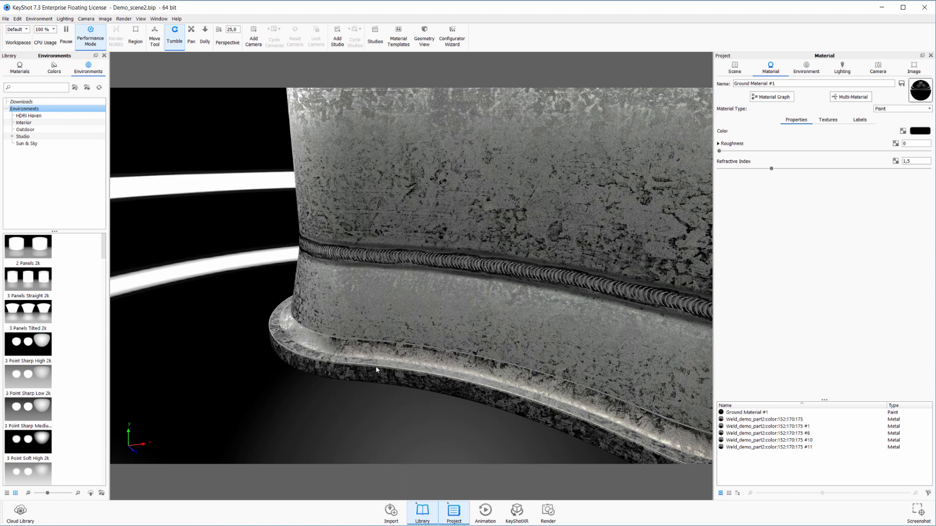
pyautogui.click(772, 425)
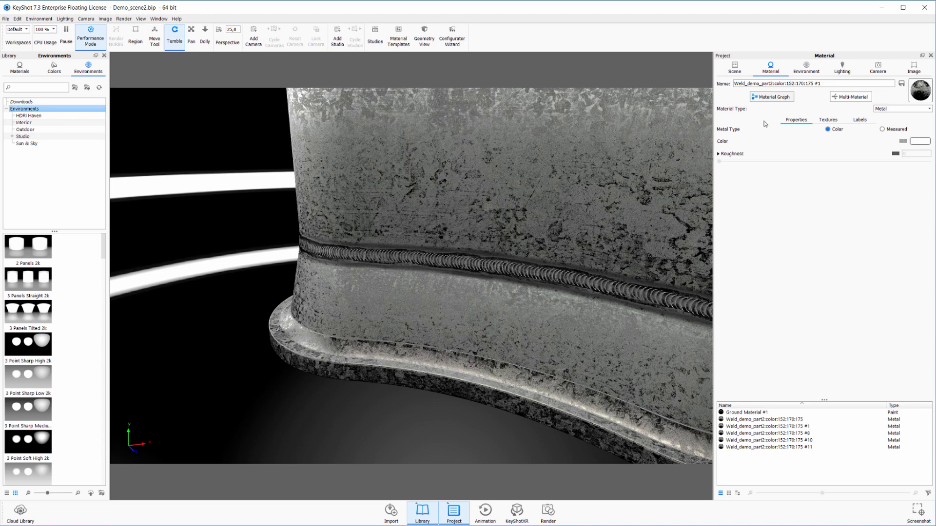
pyautogui.click(770, 96)
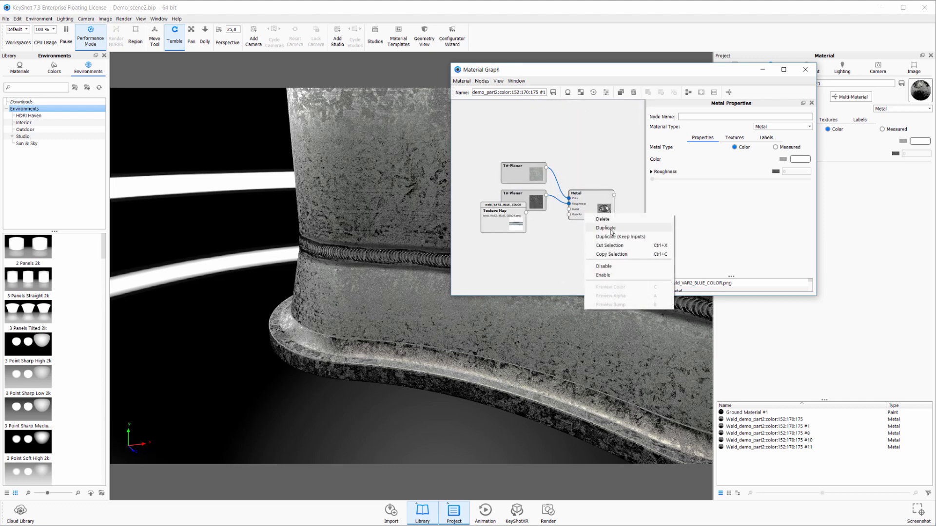
# Duplicate the Metal node and wire the weld colour texture map into its Color input
pyautogui.click(605, 228)
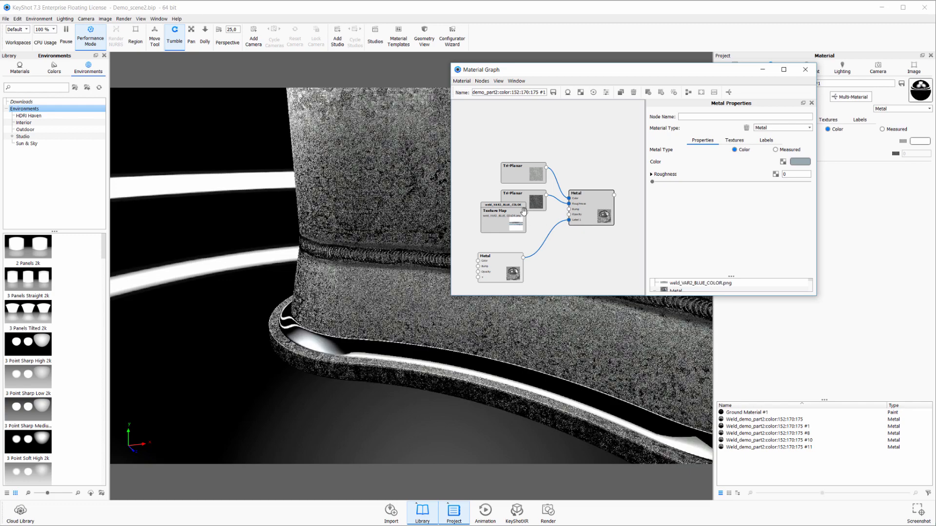
pyautogui.click(485, 261)
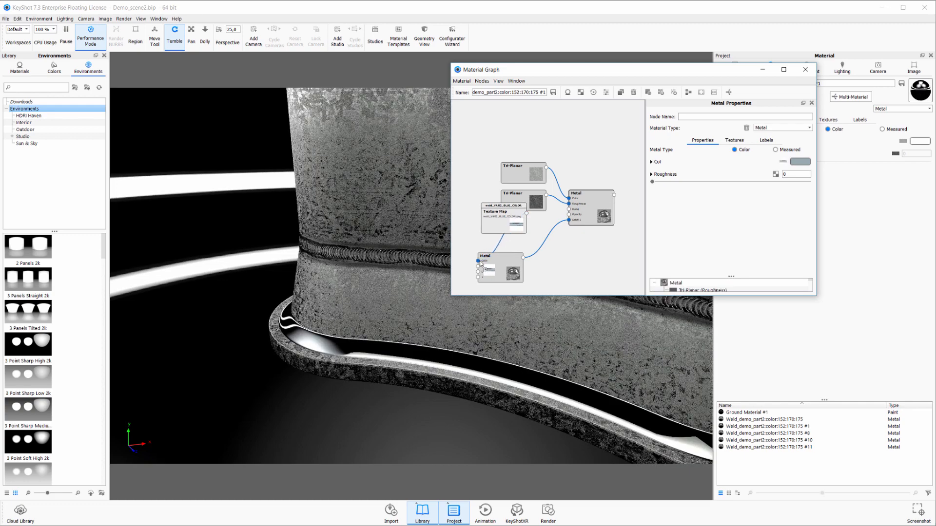
pyautogui.click(503, 209)
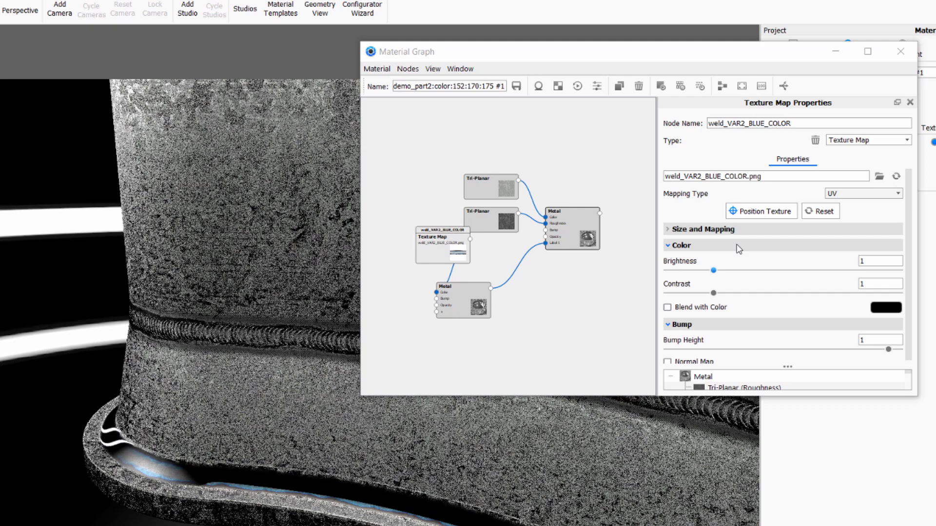
# Wire a UV-mapped weld_VAR2_ROUGHNESS texture, 22.92 by 23.001, into the Metal node's roughness
pyautogui.click(705, 228)
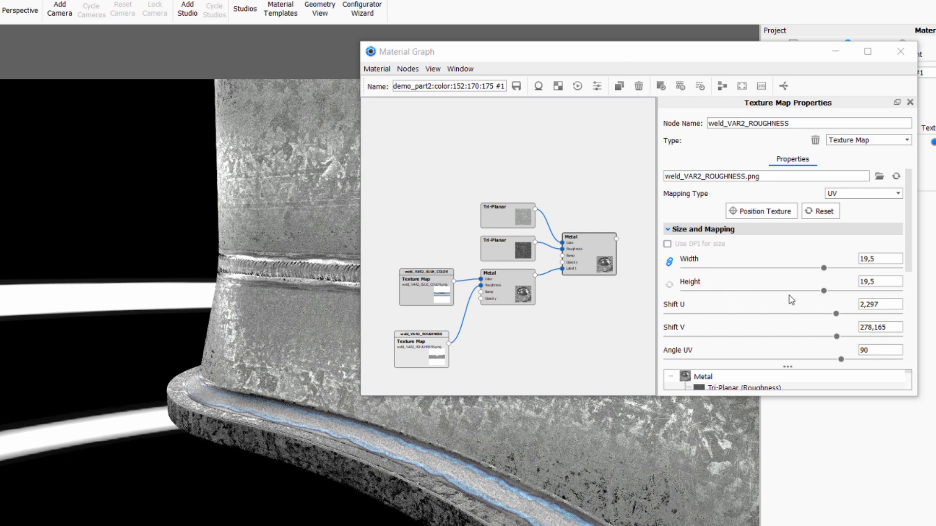
pyautogui.moveTo(683, 284)
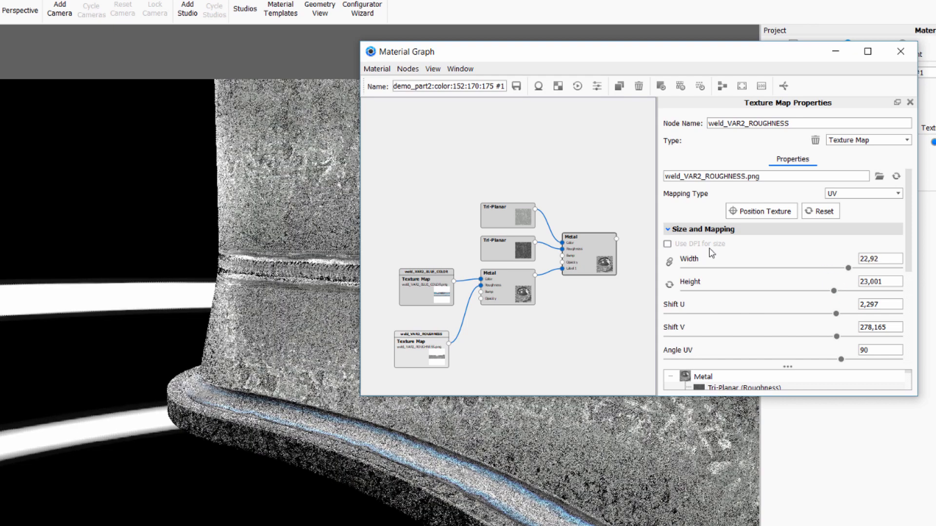
pyautogui.click(557, 86)
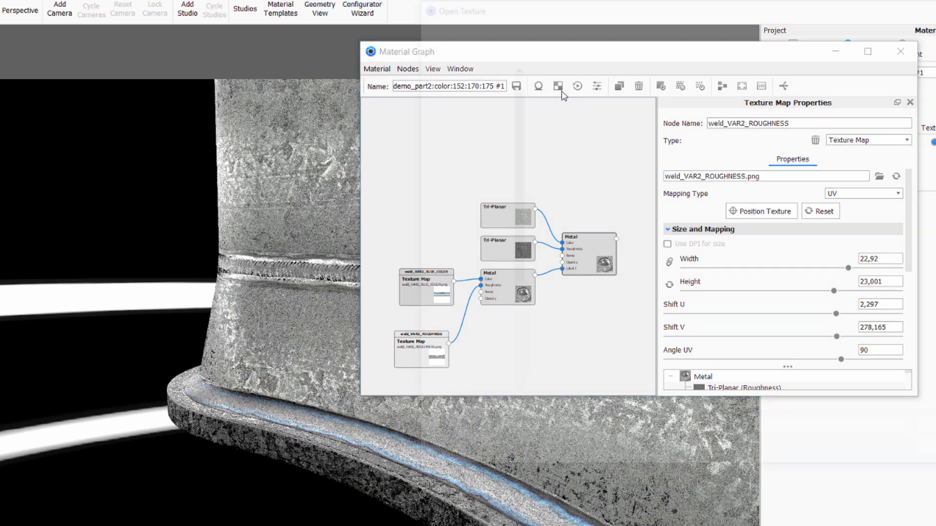
# Add a weld_VAR2_NORMAL1.jpg texture node matching the roughness map's UV size
pyautogui.click(877, 175)
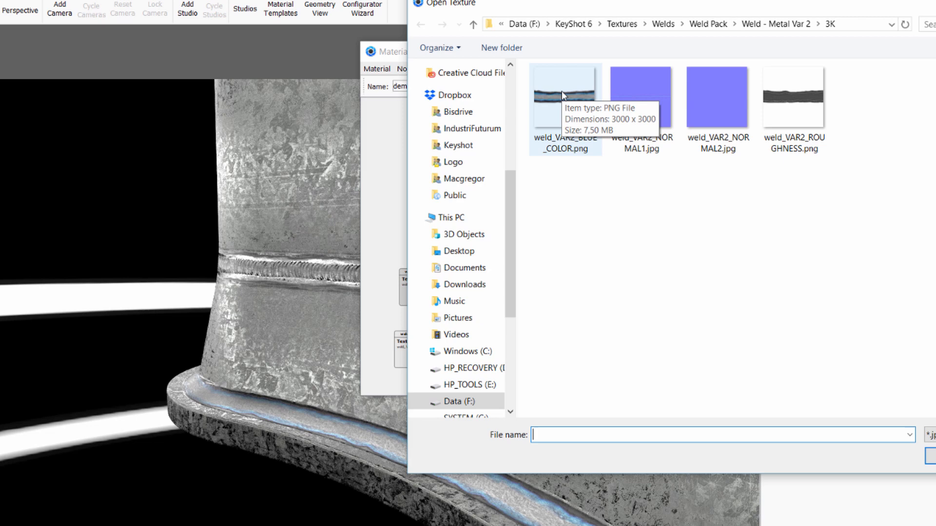
pyautogui.moveTo(717, 96)
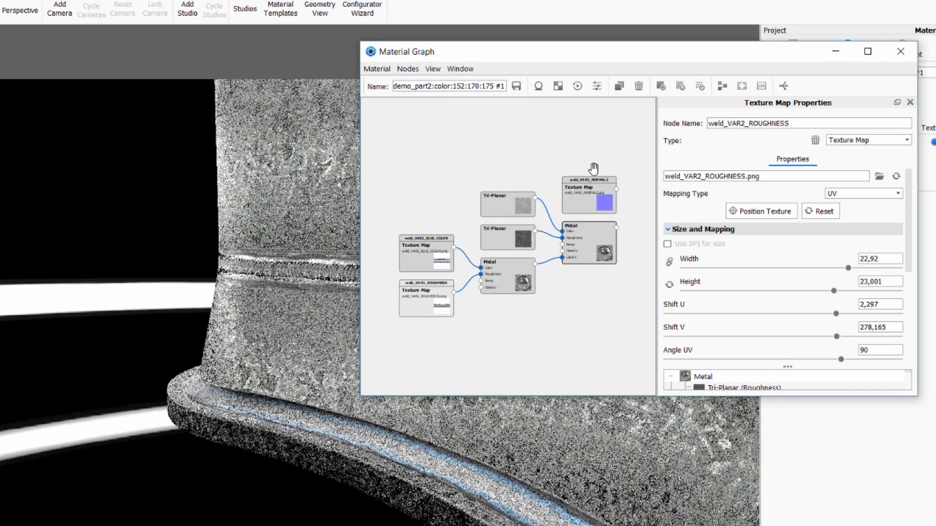
pyautogui.click(878, 176)
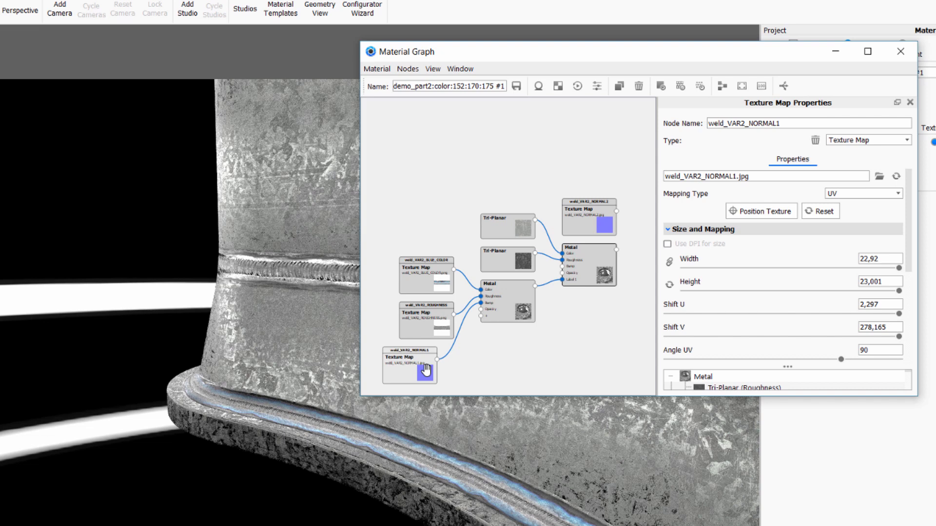
pyautogui.moveTo(735, 267)
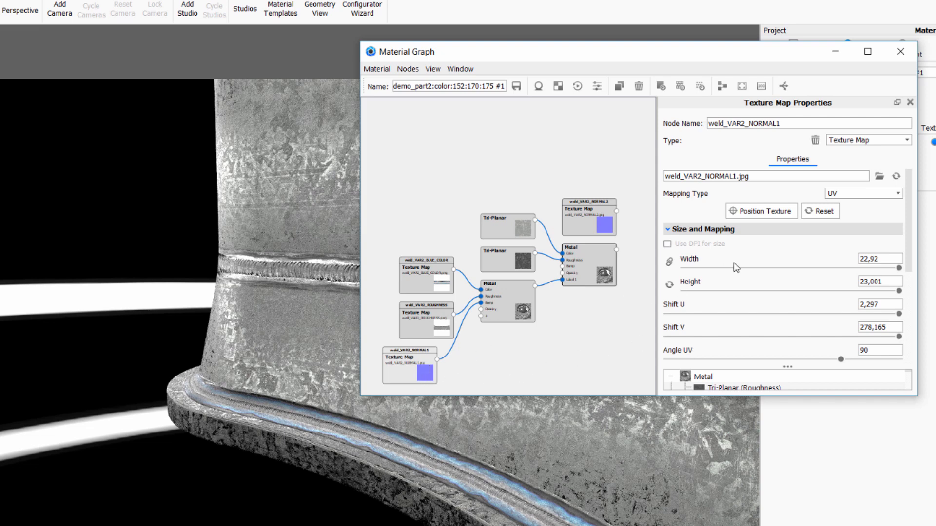
pyautogui.scroll(-3)
pyautogui.write('80')
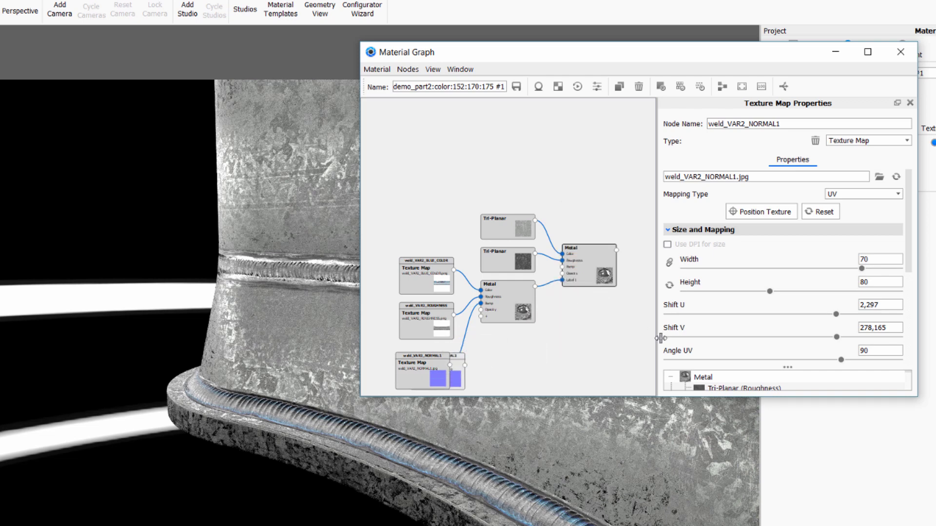
# Insert a Bump Add utility node into the weld material graph beside the normal map
pyautogui.rightClick(525, 334)
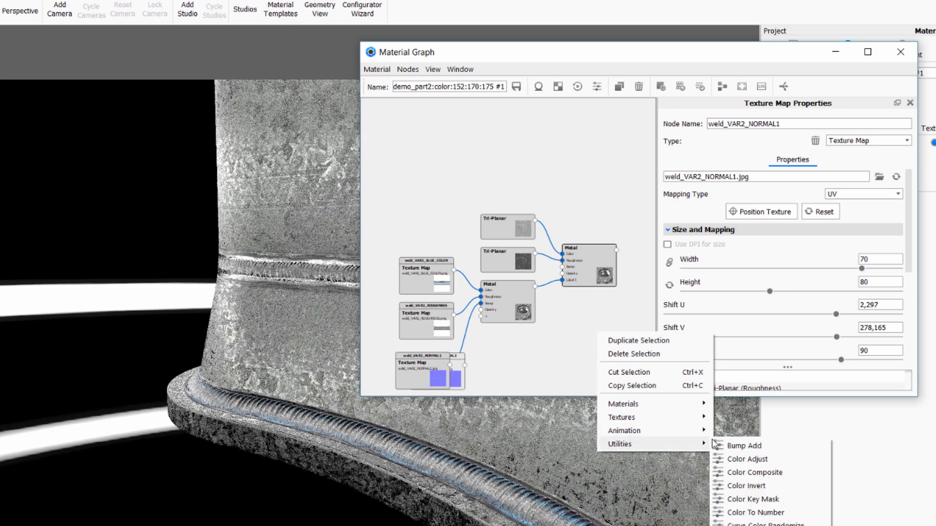
pyautogui.click(741, 445)
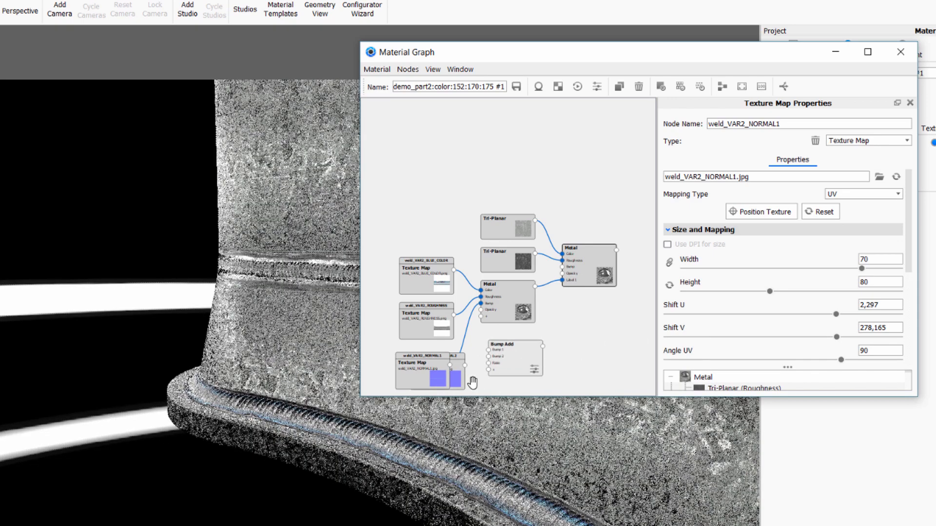